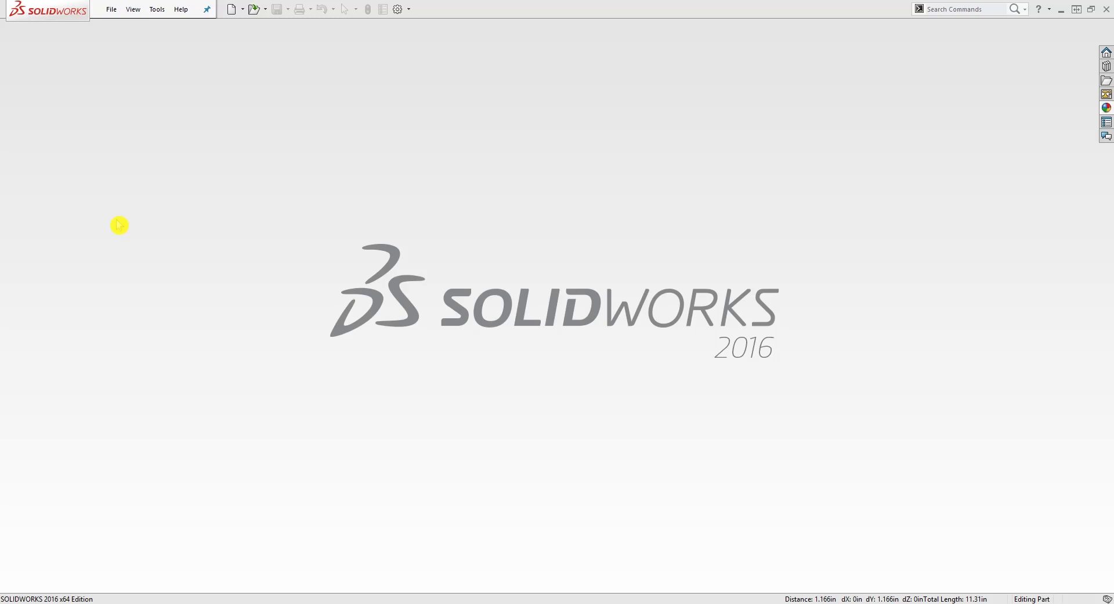
mouse_move(340, 76)
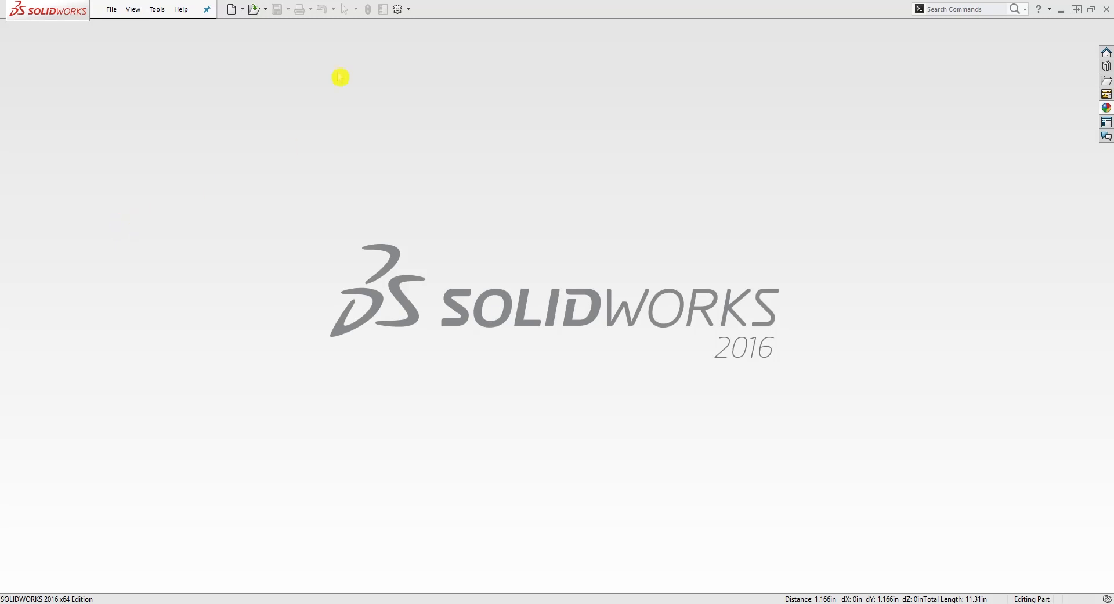
mouse_move(231, 12)
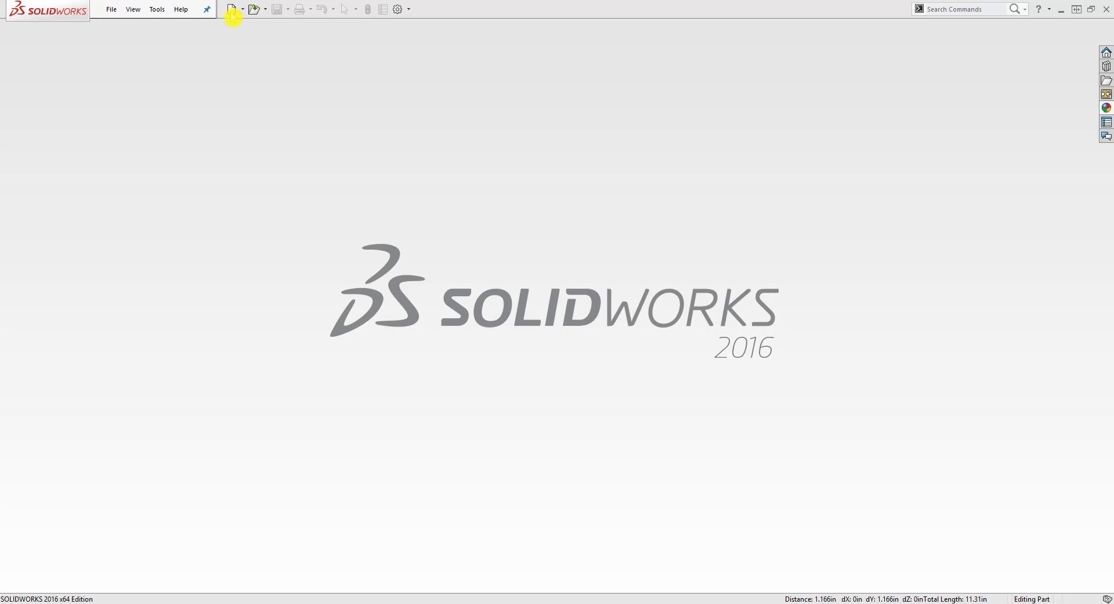
- Create a new blank document from the Part template
click(227, 9)
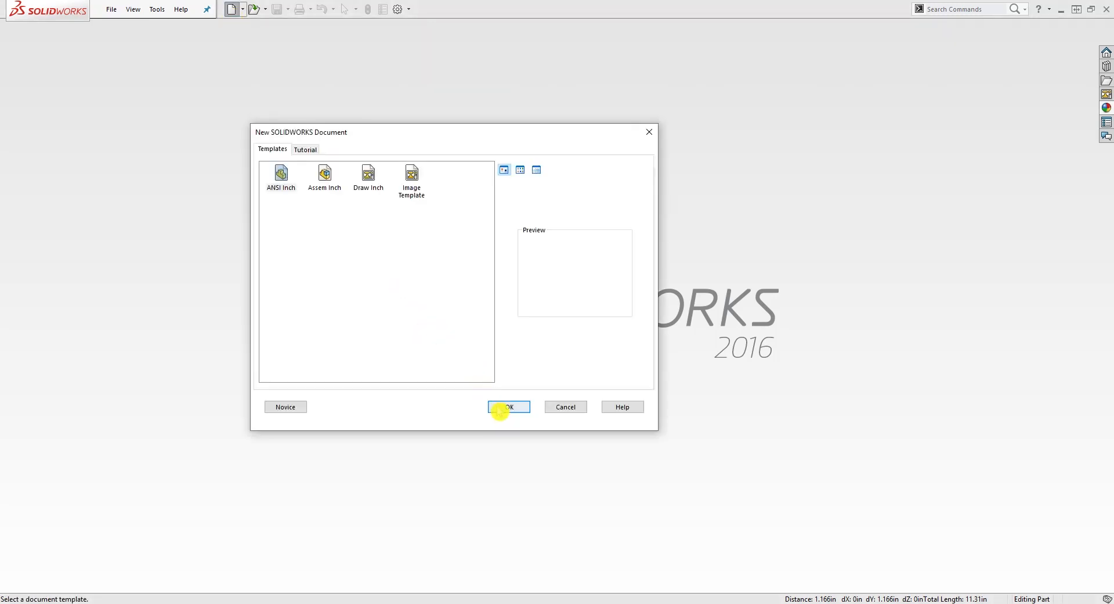
click(508, 406)
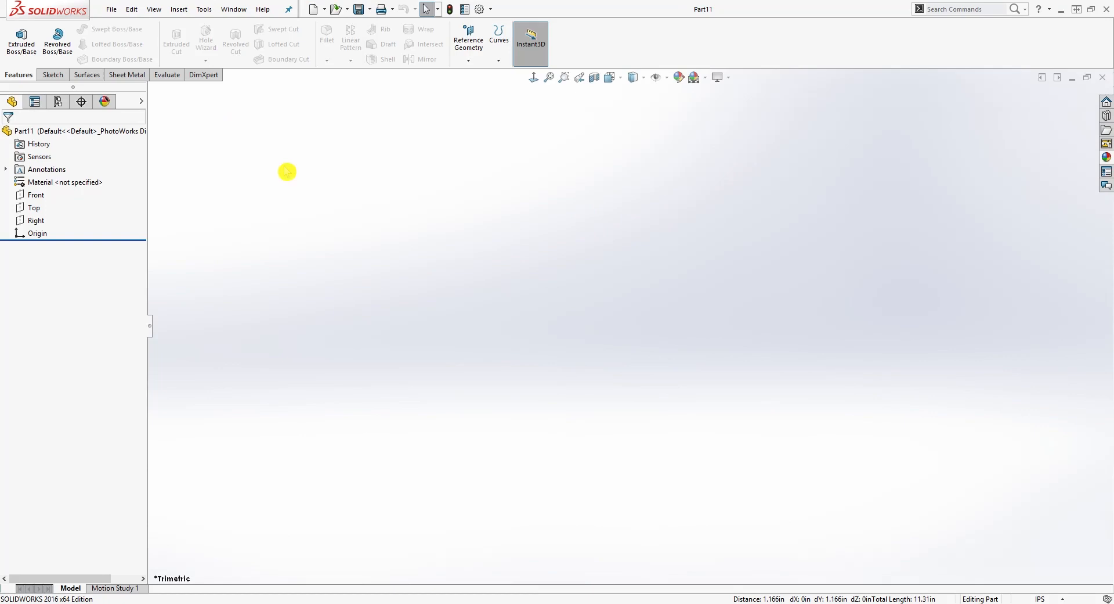
mouse_move(352, 251)
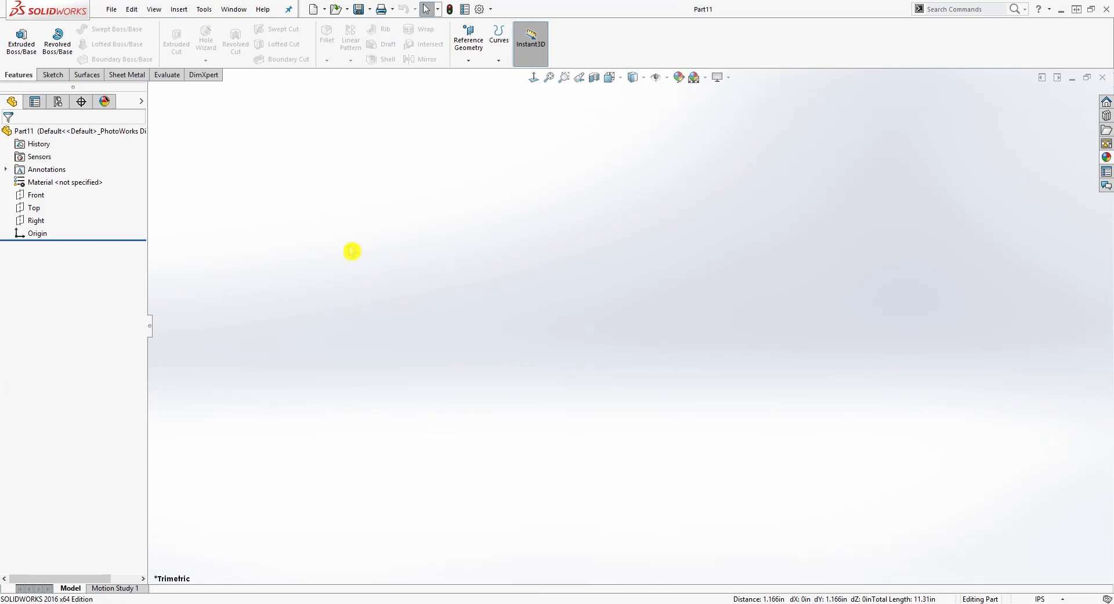
- On the Top plane, draw an origin-centred circle dimensioned to 1.04 diameter and exit the sketch
click(34, 208)
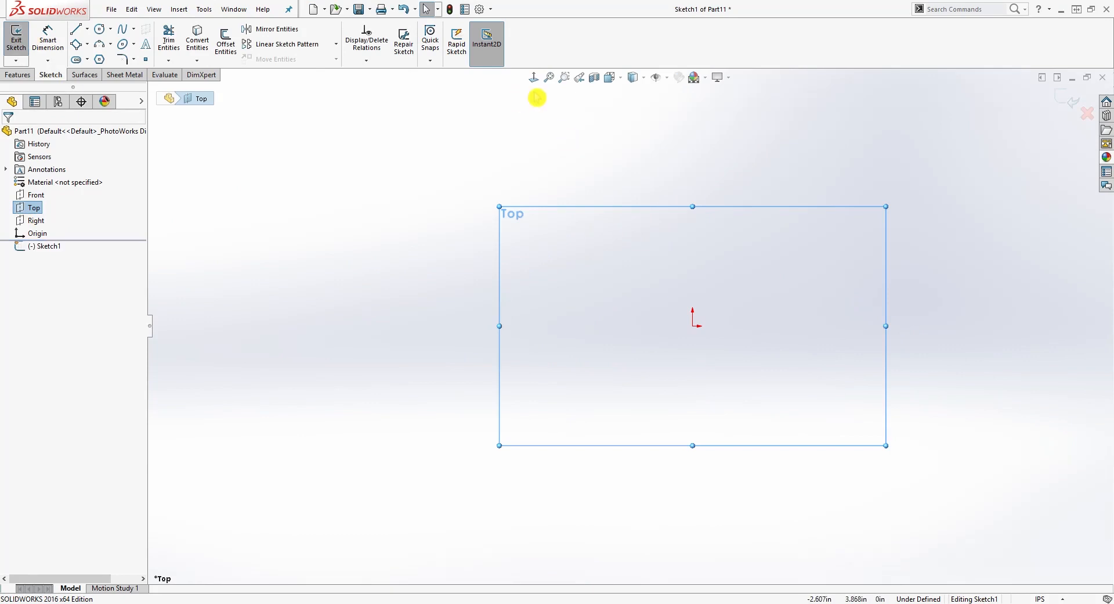
click(101, 29)
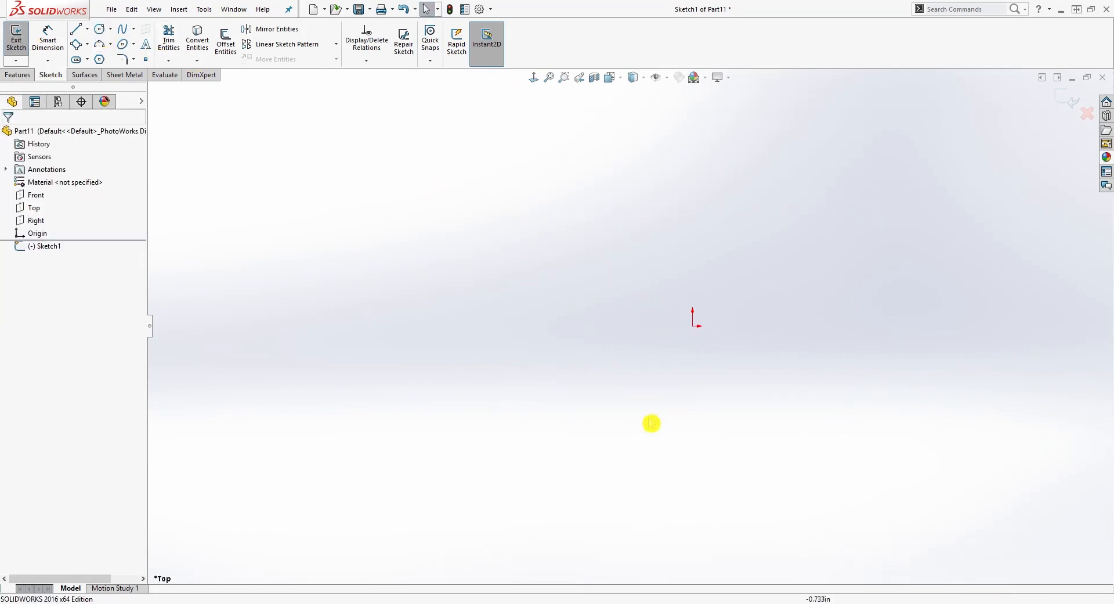
click(99, 29)
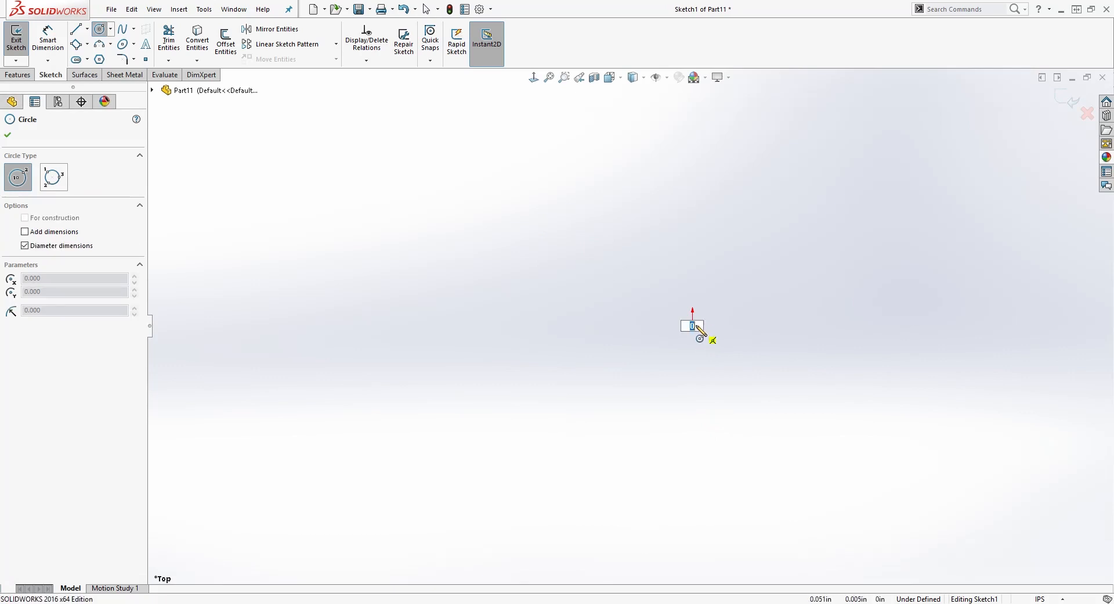
drag(693, 327, 761, 284)
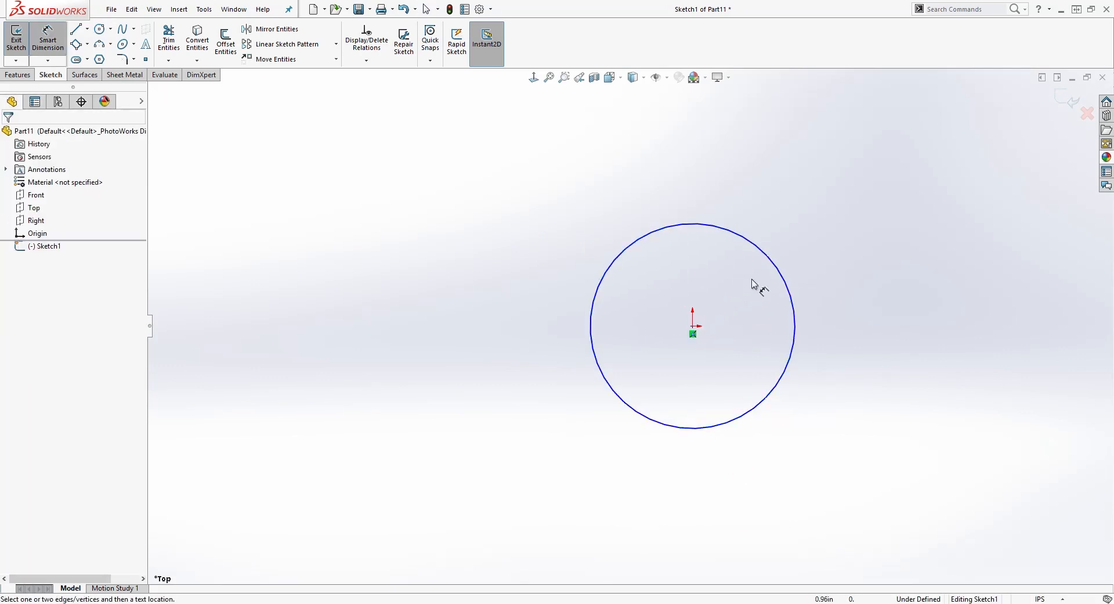
click(751, 236)
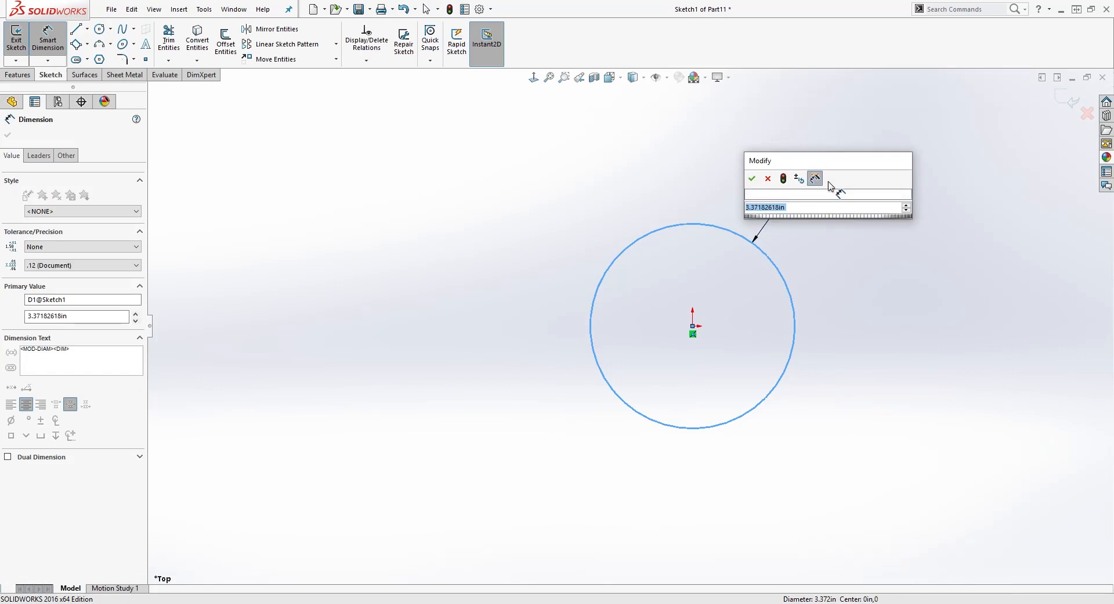
click(751, 178)
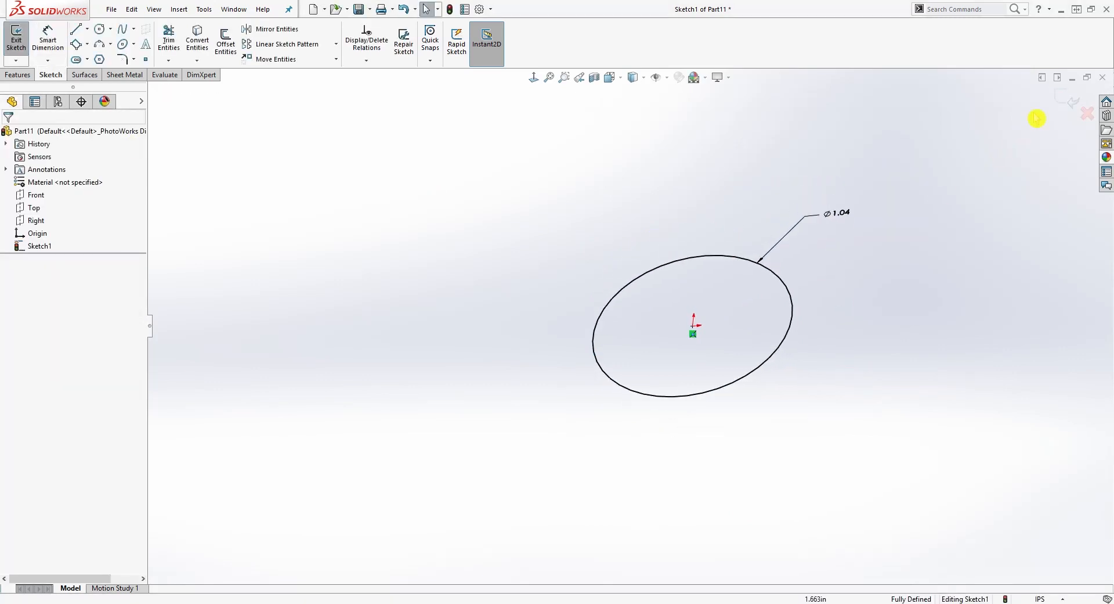
click(13, 32)
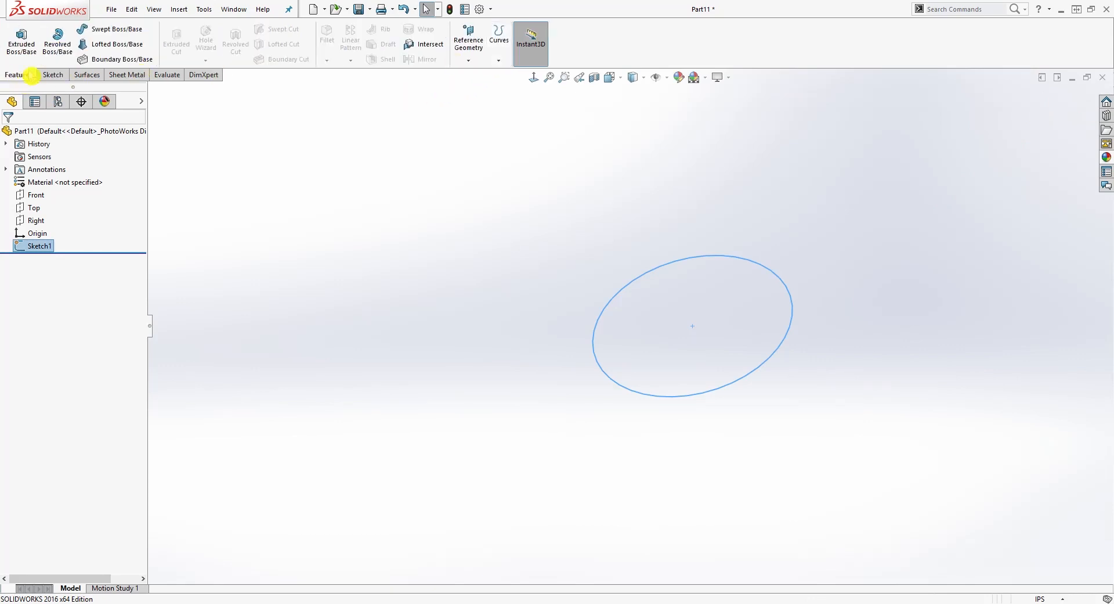
- Create a helix from the circle: height 1.732 in, 6 revolutions, reversed direction
click(499, 61)
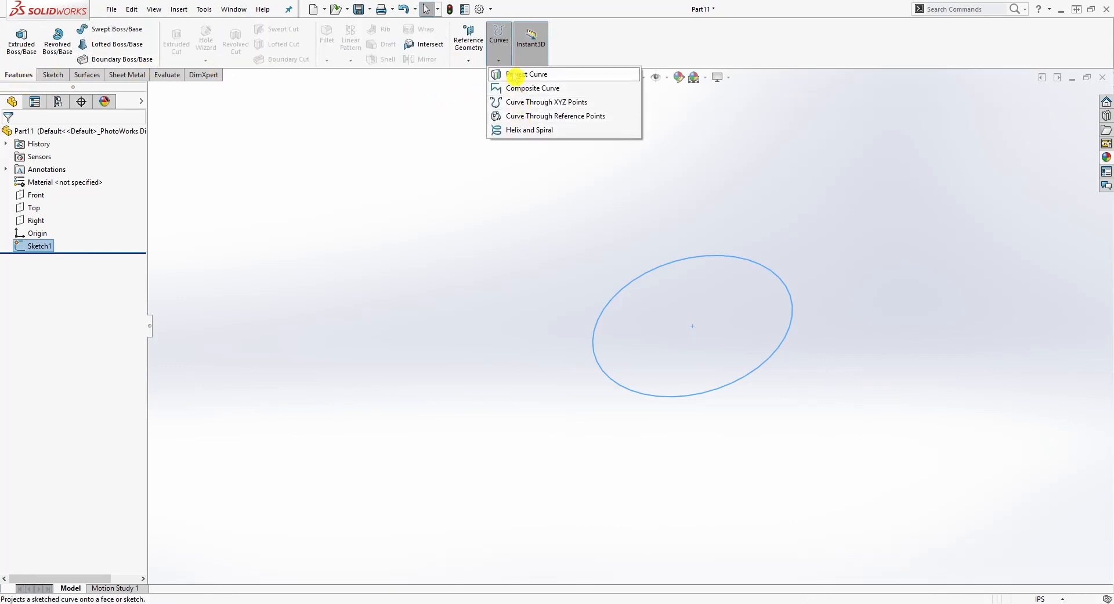
click(529, 129)
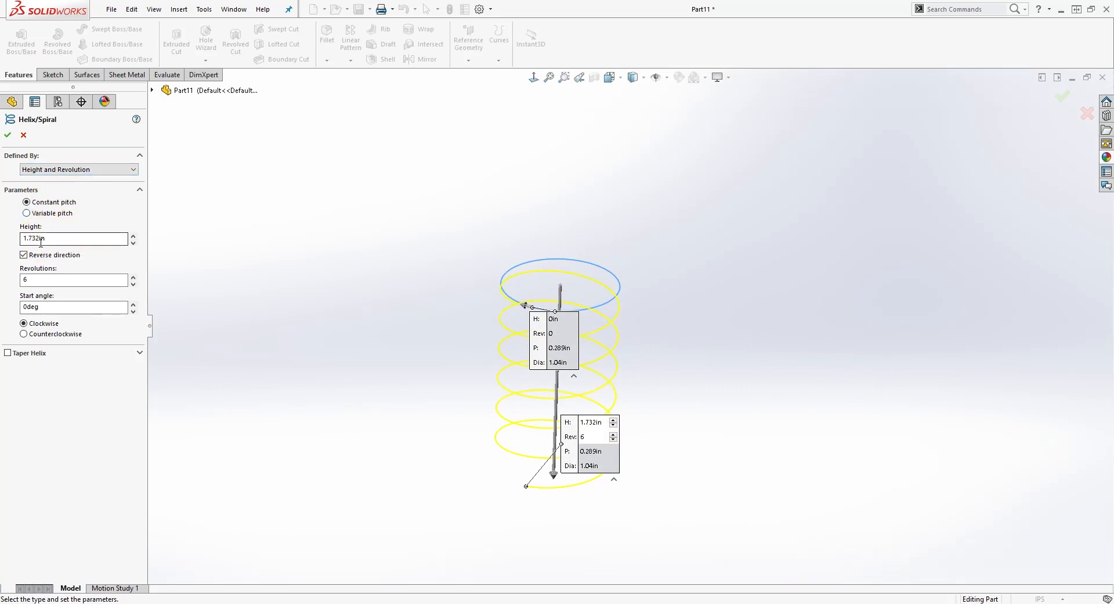
click(23, 255)
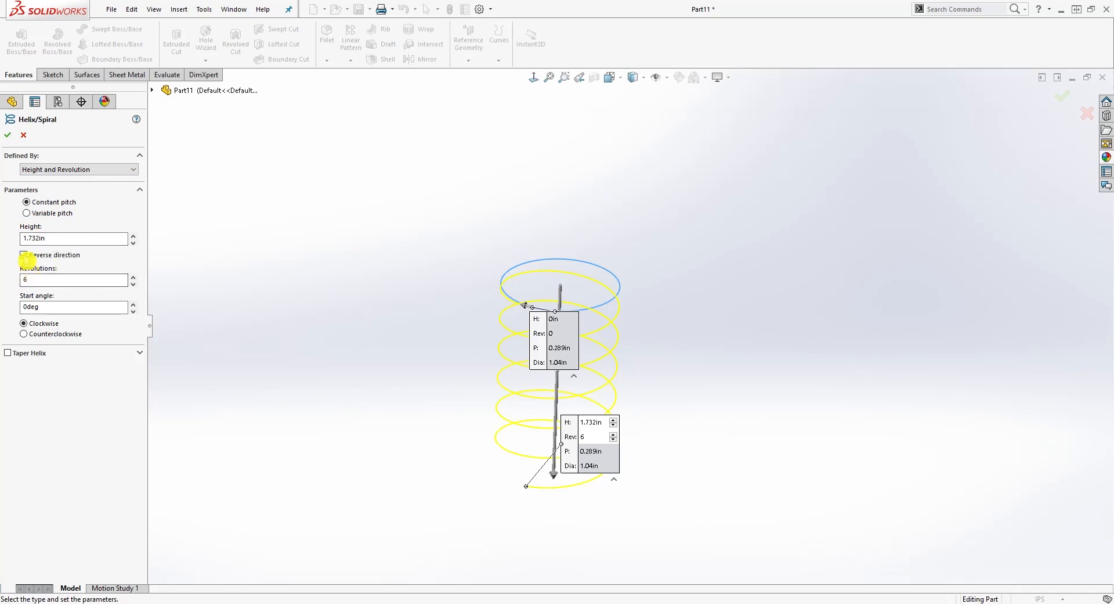
click(24, 254)
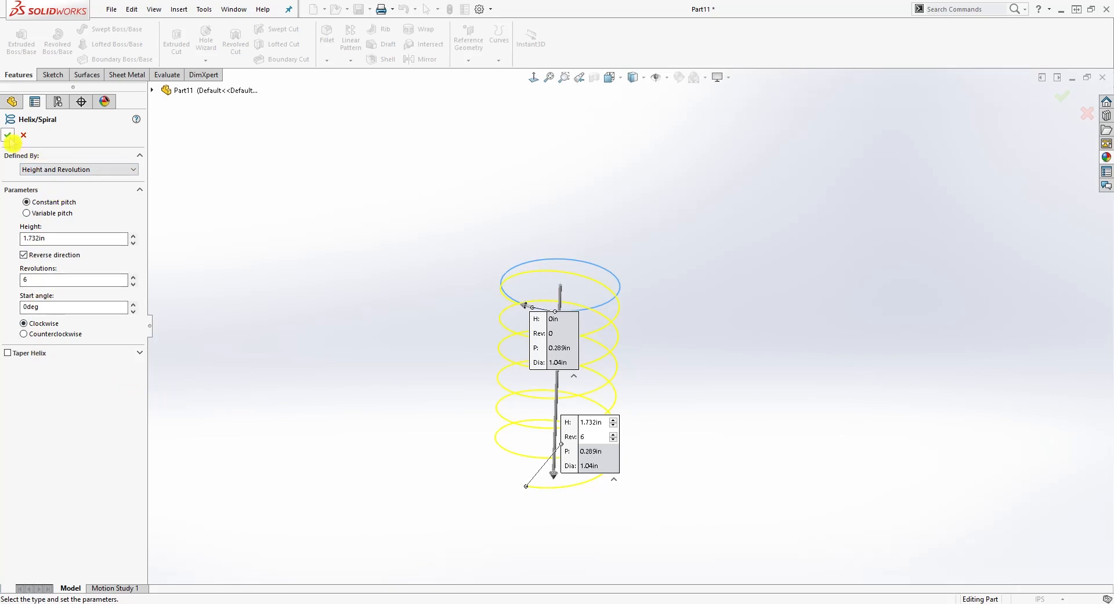
mouse_move(10, 141)
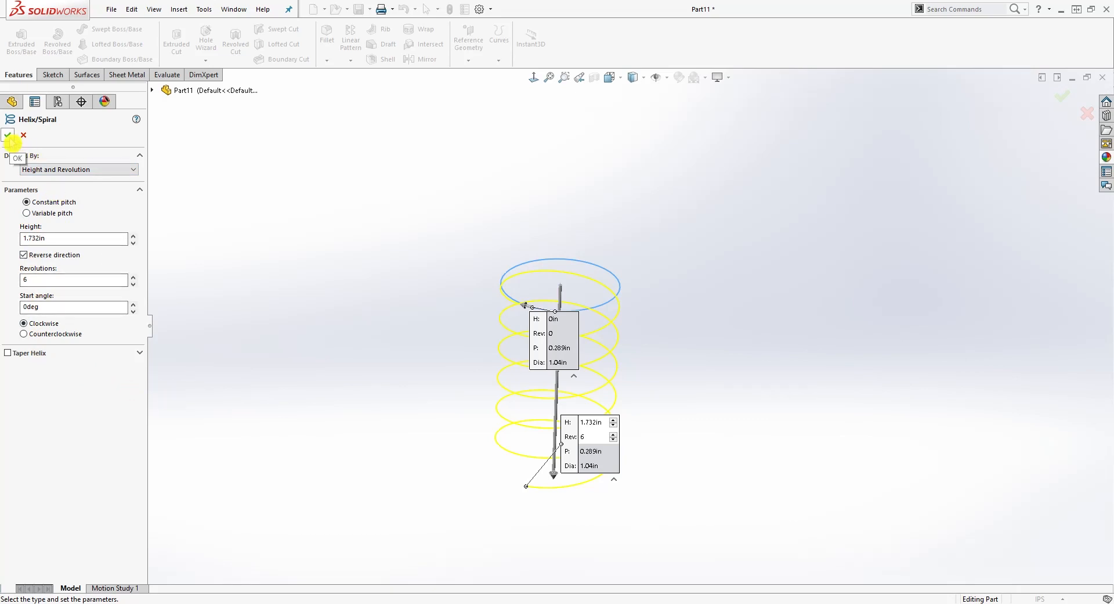
click(8, 136)
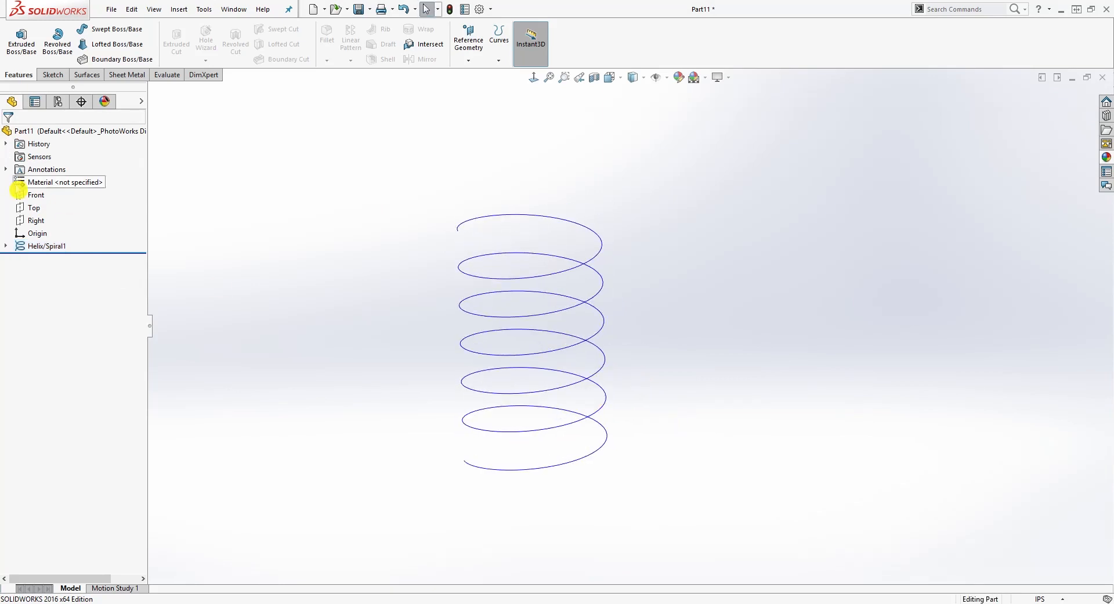
- Draw a 0.06-diameter circle on the Right plane with a Pierce relation to the helix
click(36, 220)
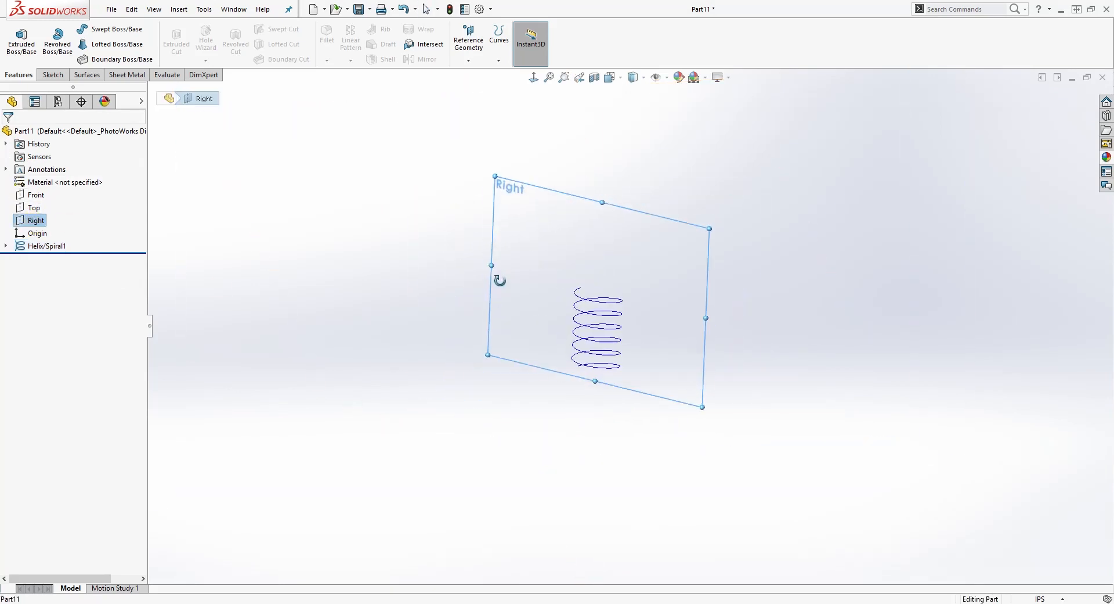
click(52, 75)
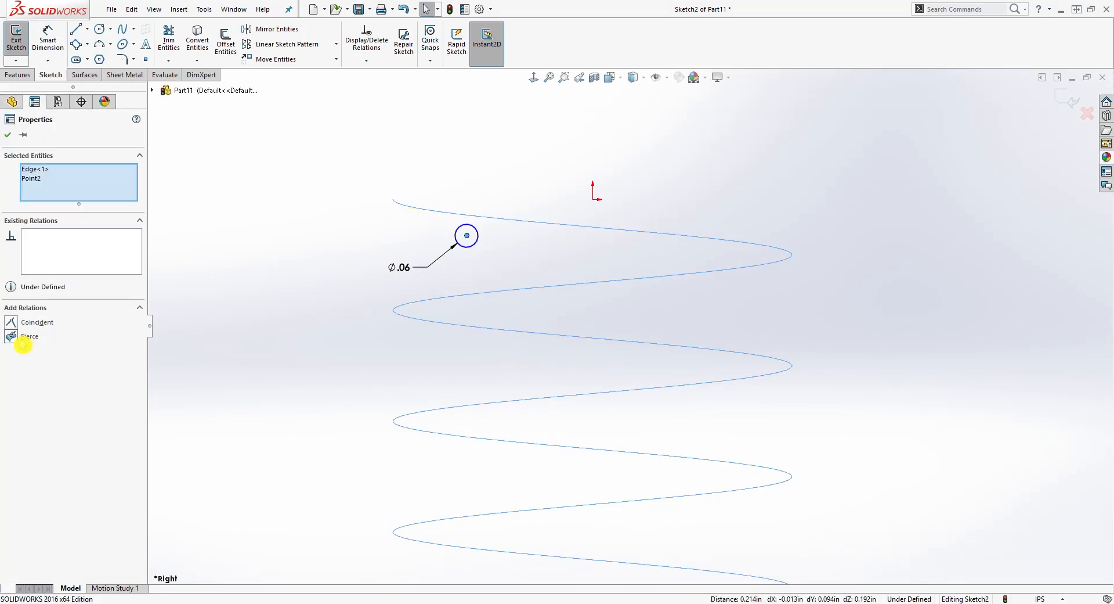
click(29, 336)
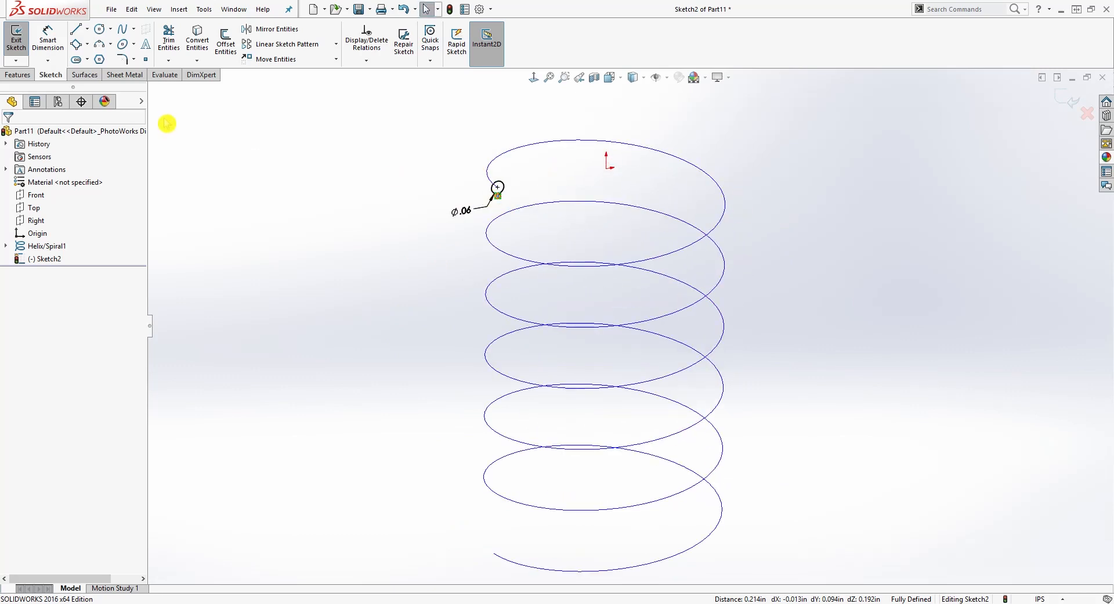
click(18, 74)
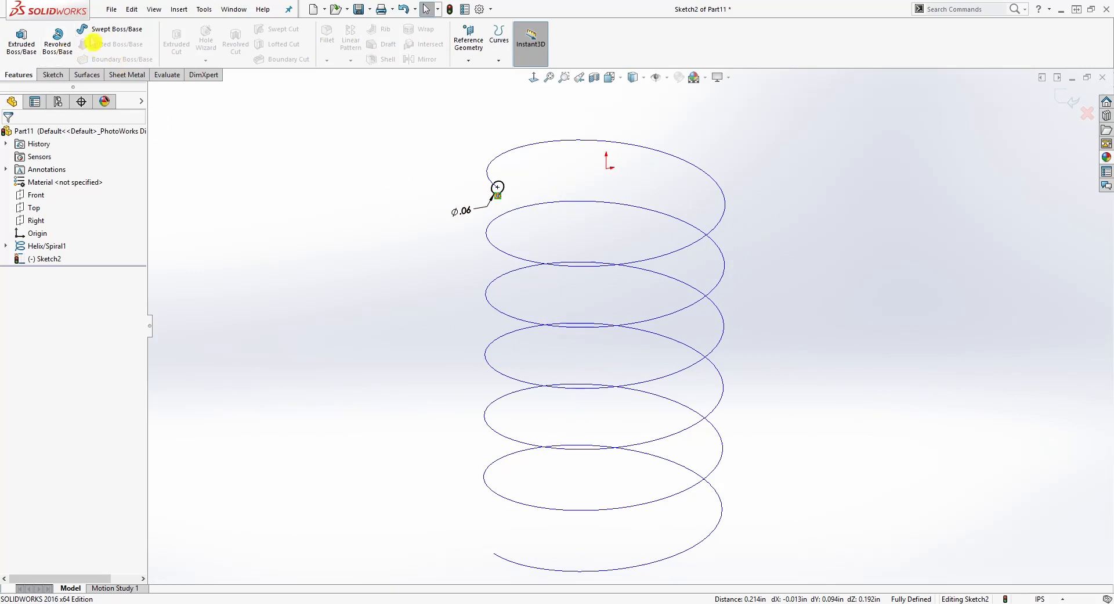
- Sweep the Sketch2 circle along Helix/Spiral1 to create the solid Sweep1 coil
click(104, 29)
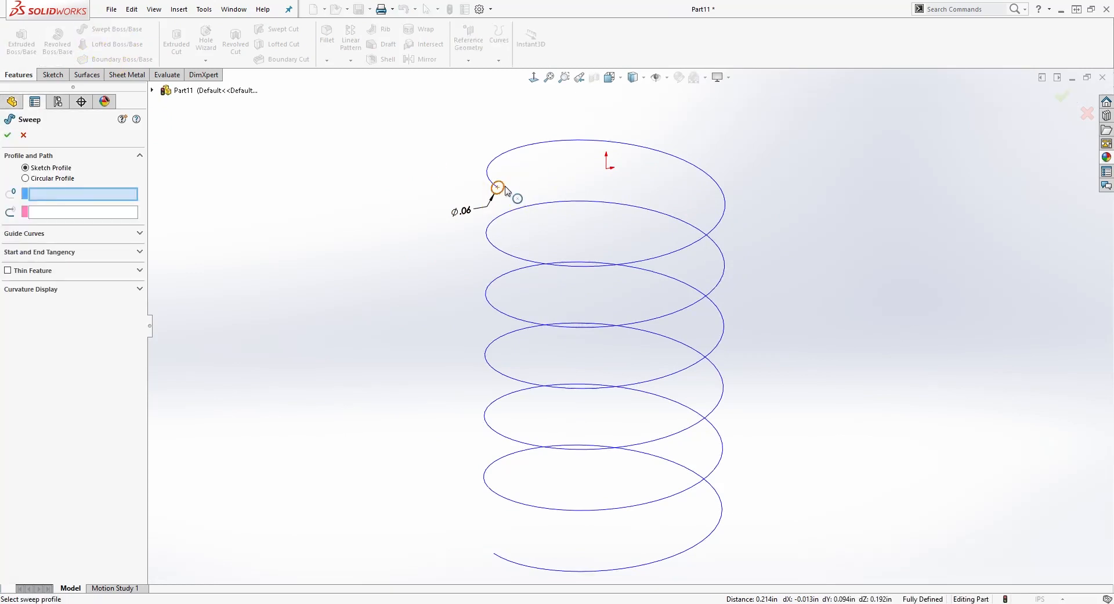
click(496, 189)
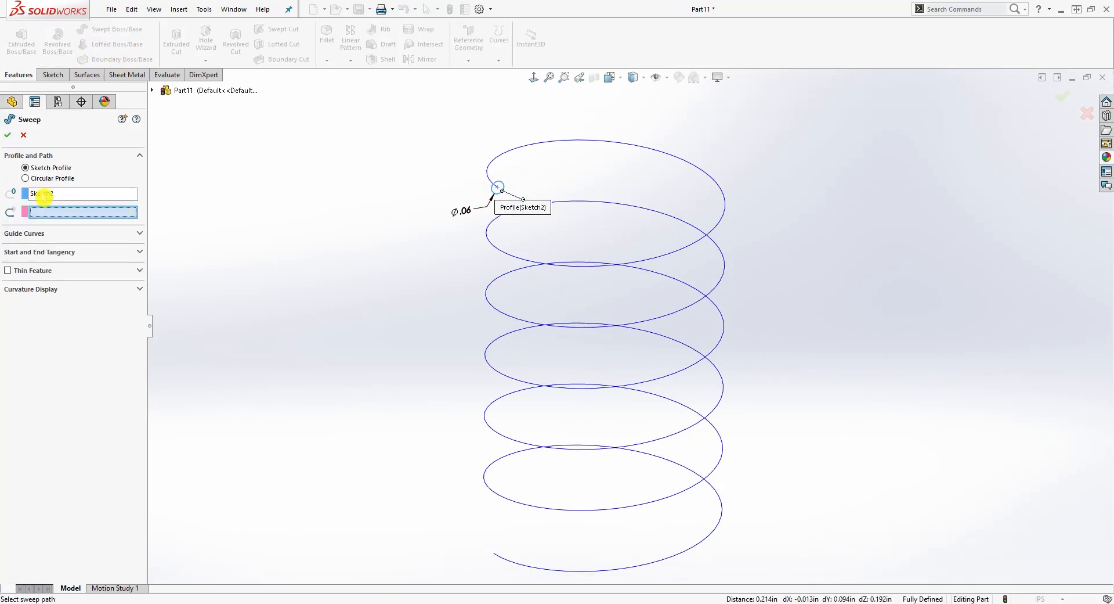
mouse_move(621, 148)
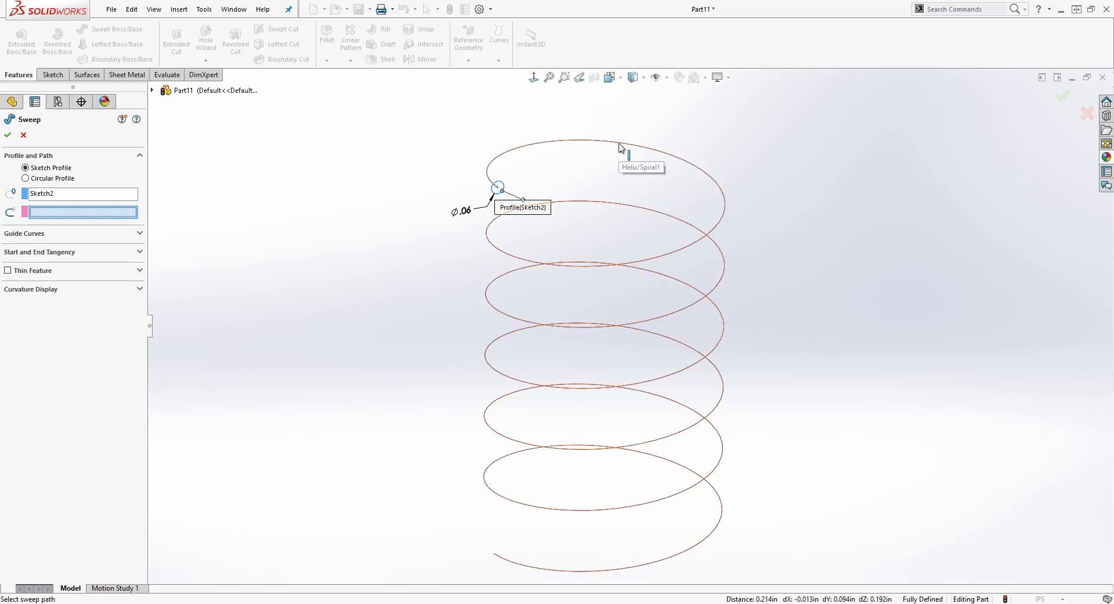
click(628, 154)
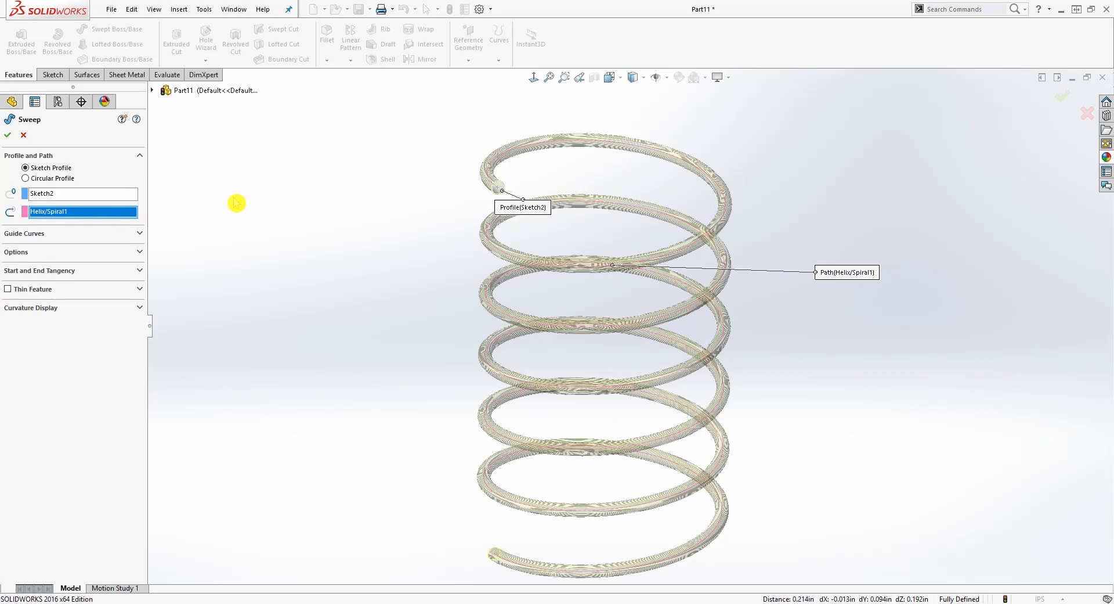
click(8, 137)
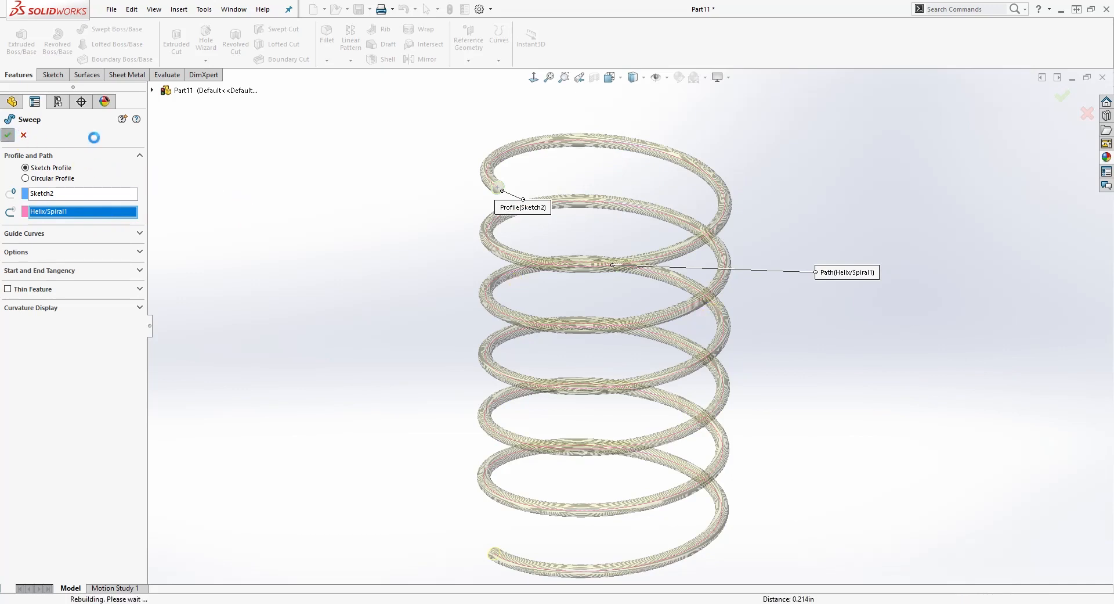
click(7, 136)
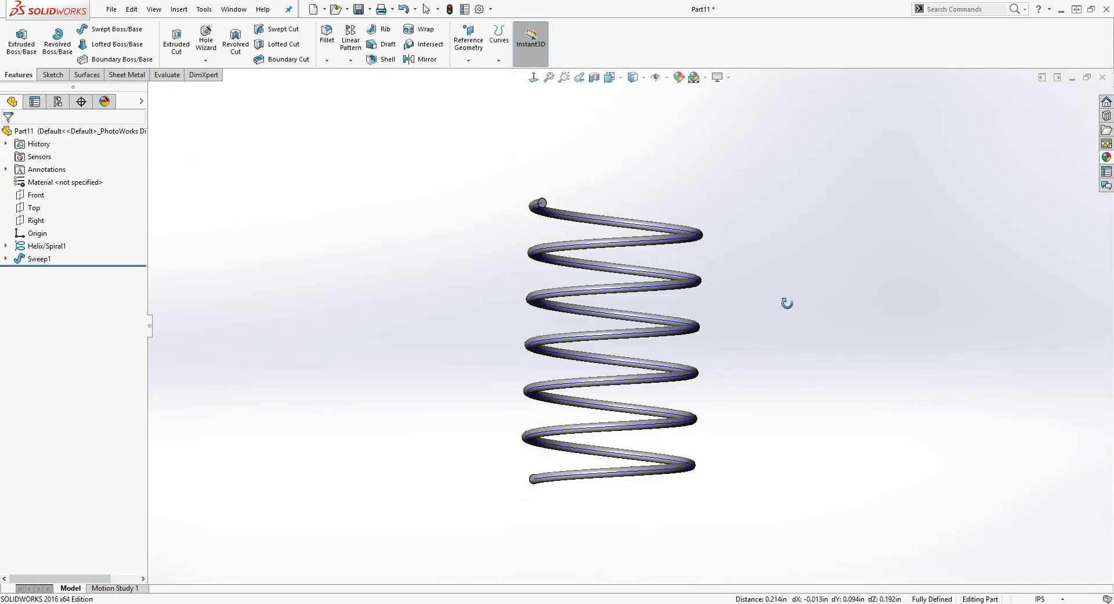
right_click(42, 245)
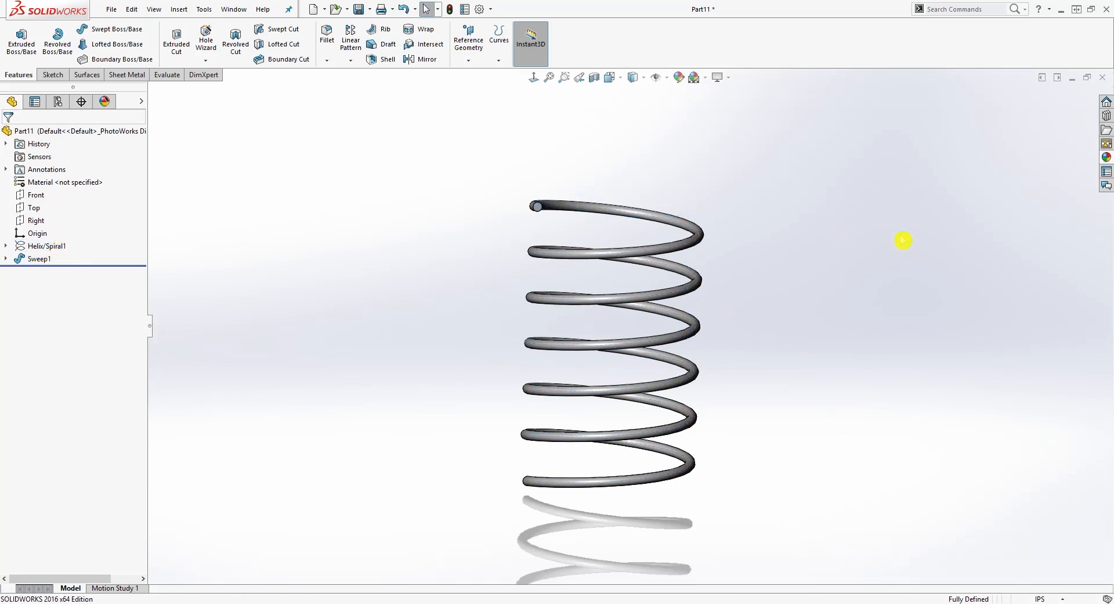
drag(902, 240, 501, 215)
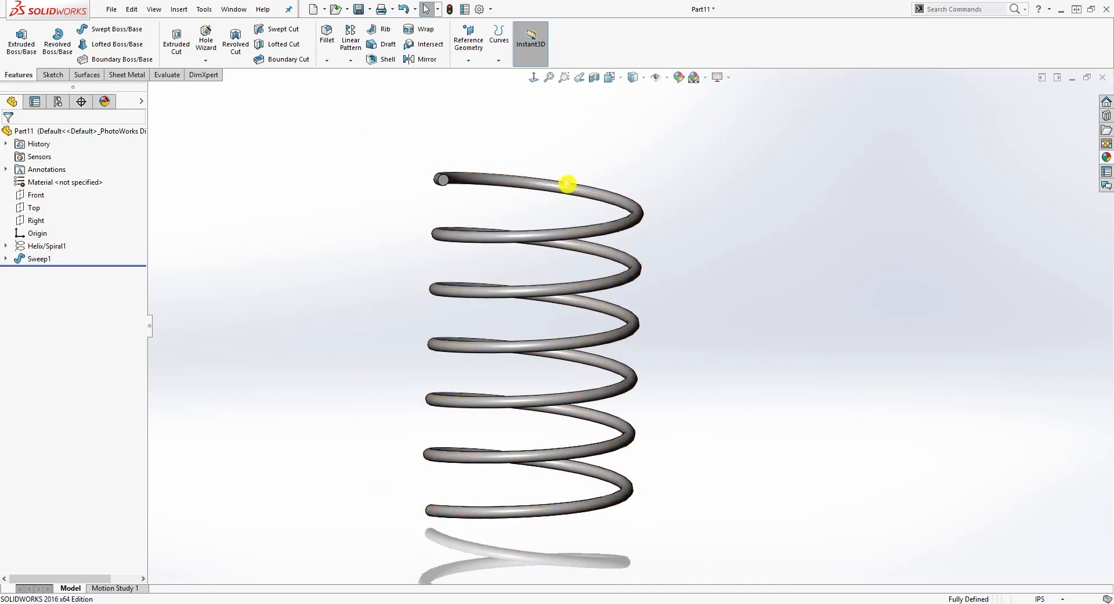
- On the Top plane, draw a center rectangle around the spring, dimensioned 1.46
click(31, 207)
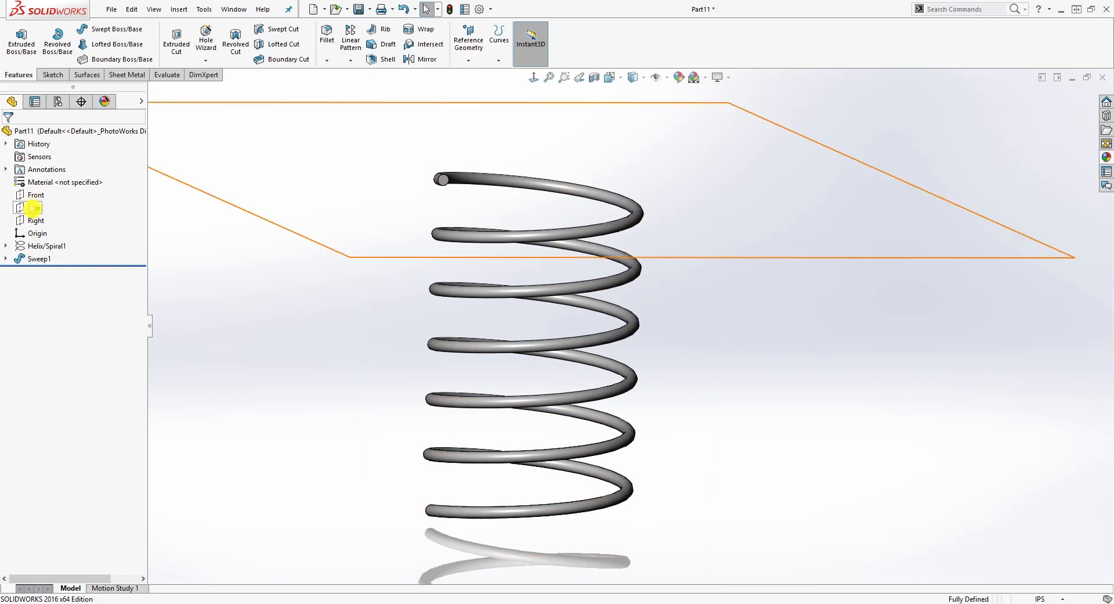
click(32, 207)
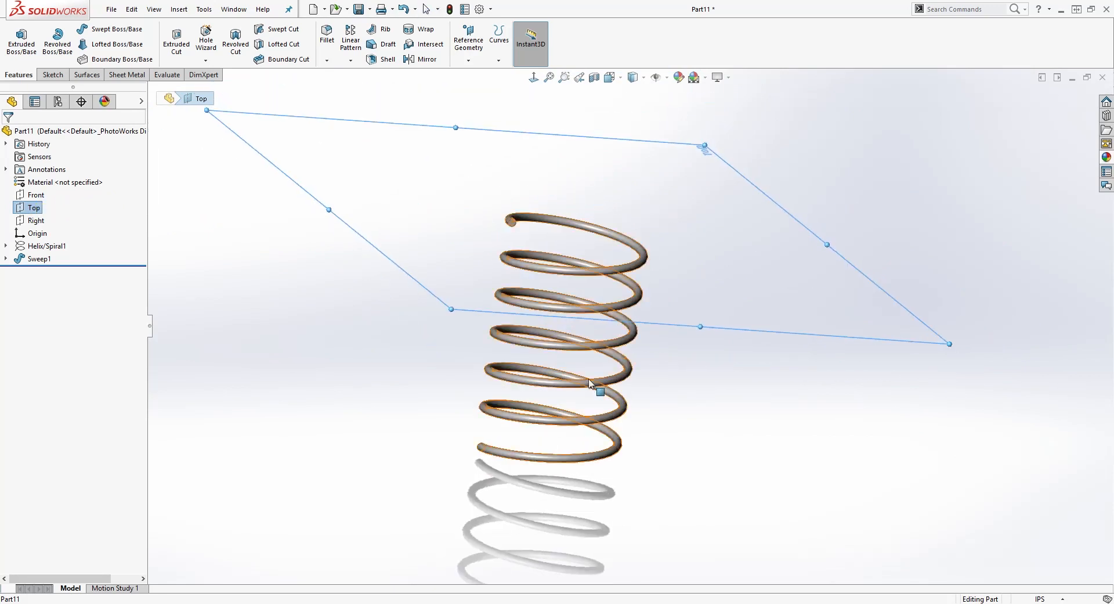
click(53, 74)
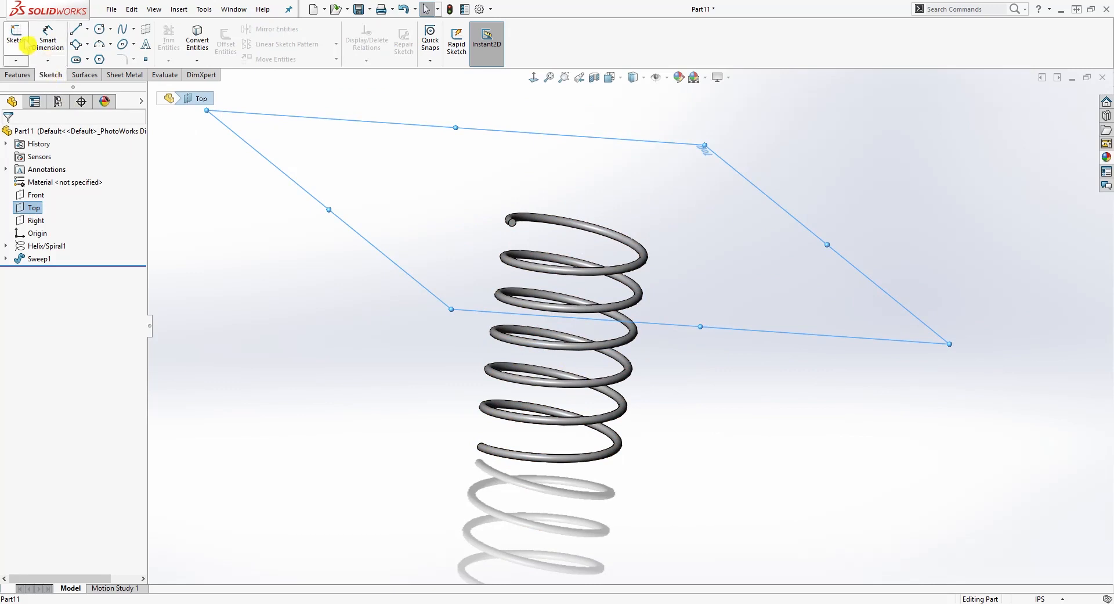
mouse_move(534, 77)
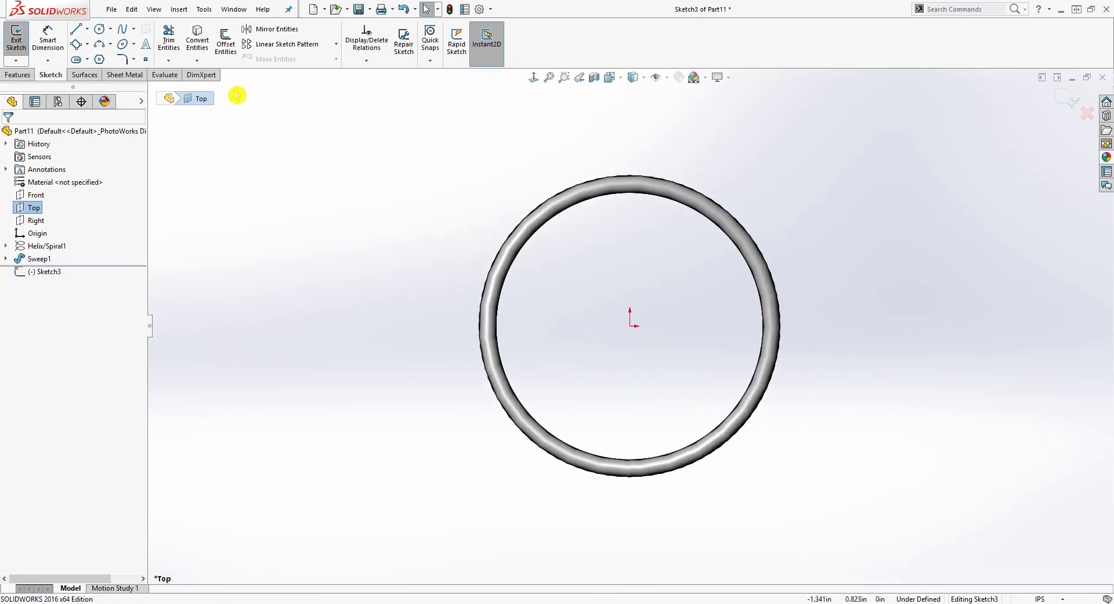
click(83, 43)
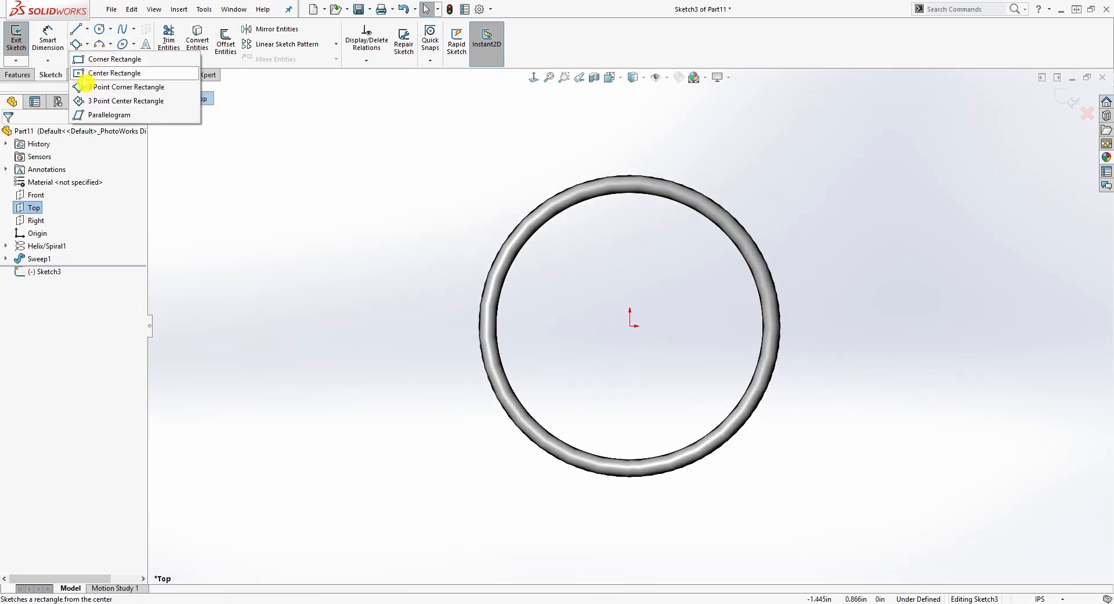
click(115, 72)
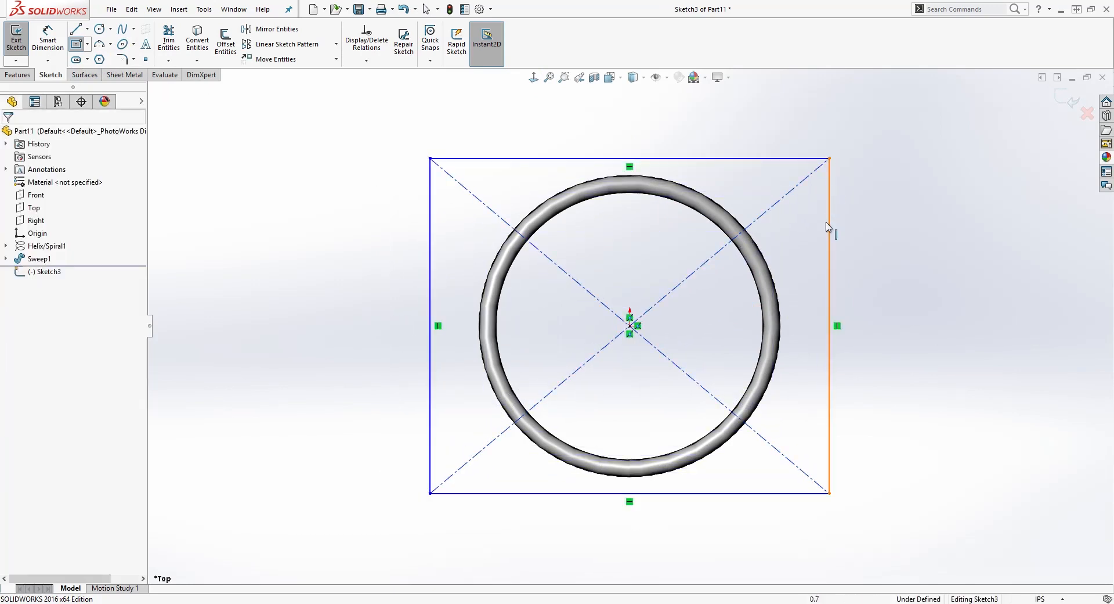
click(832, 226)
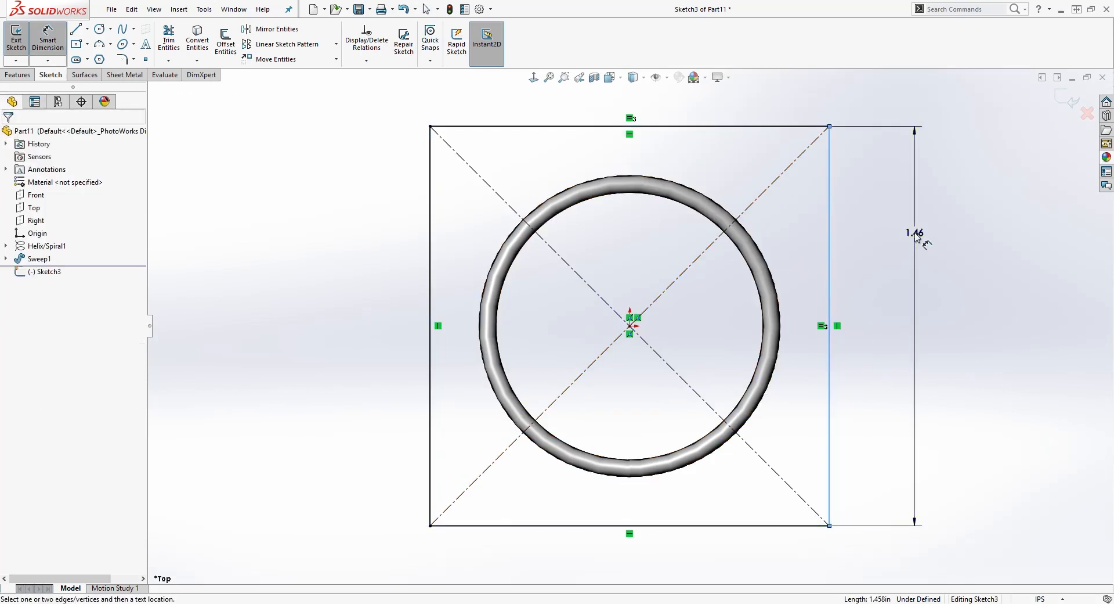
click(915, 232)
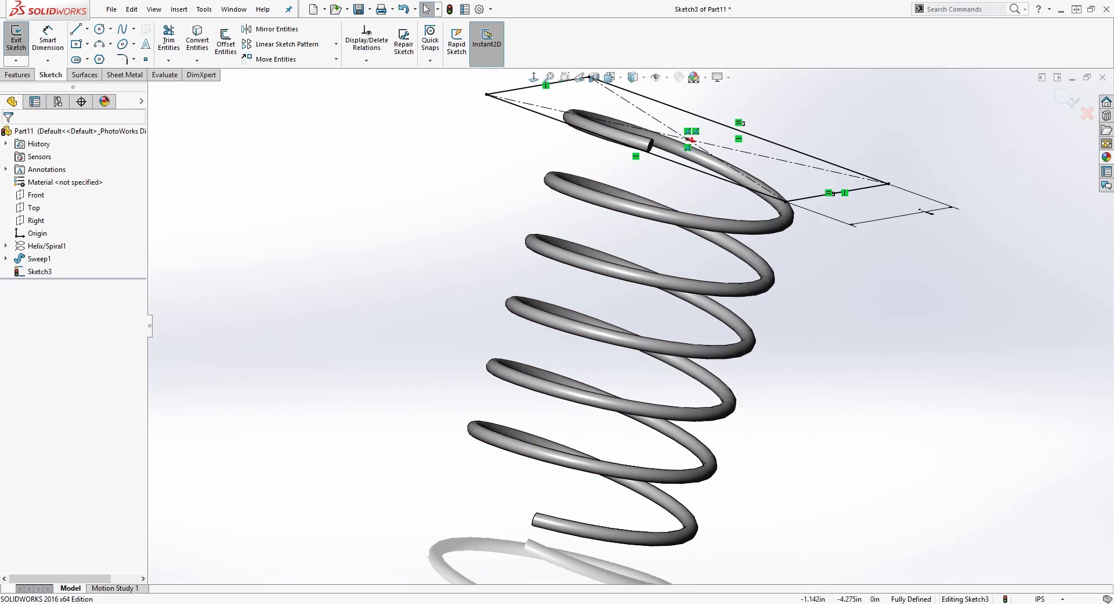
- Extrude-cut the Top-plane rectangle Through All to flatten the spring's top end
click(21, 75)
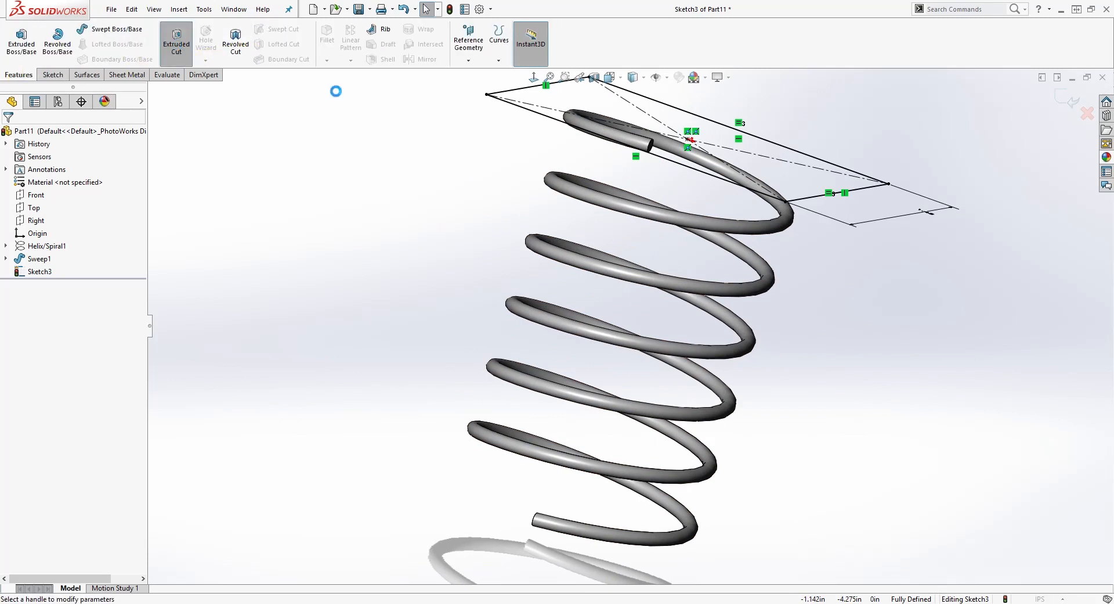
click(176, 39)
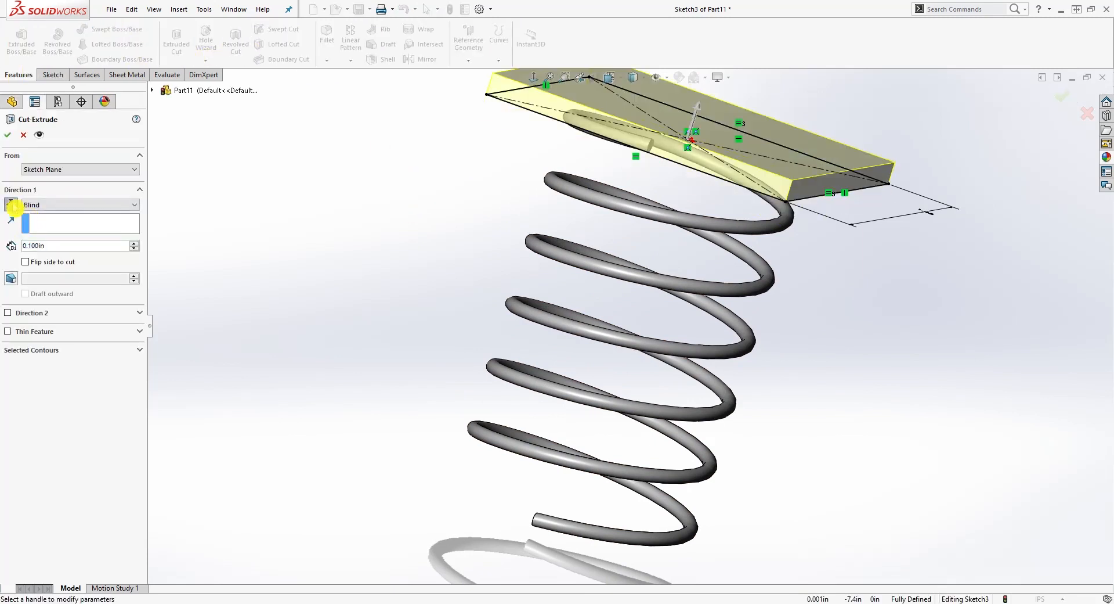
click(80, 205)
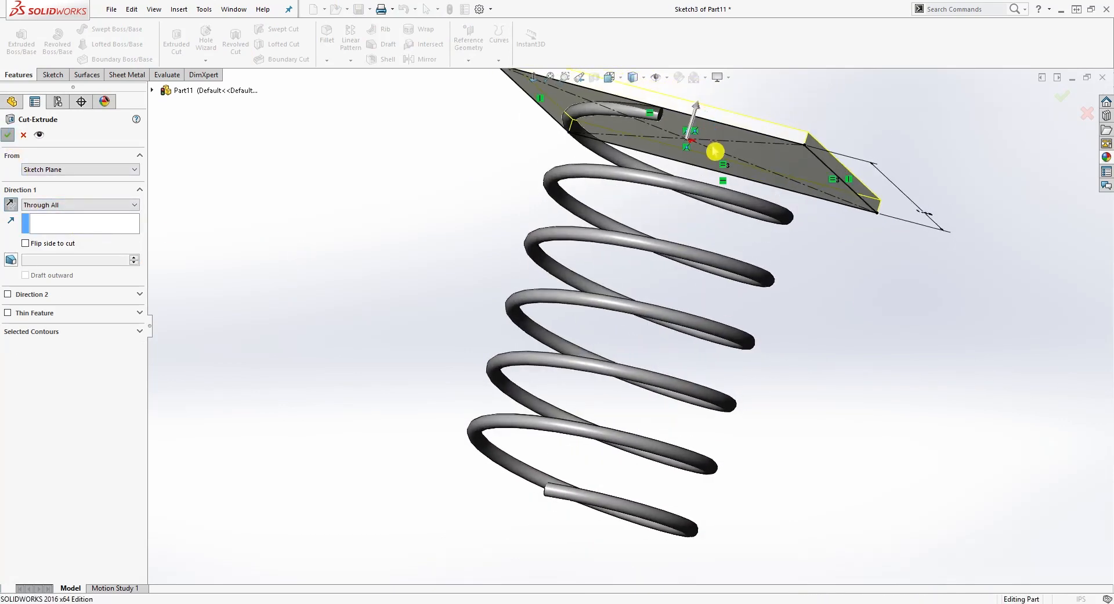
click(8, 135)
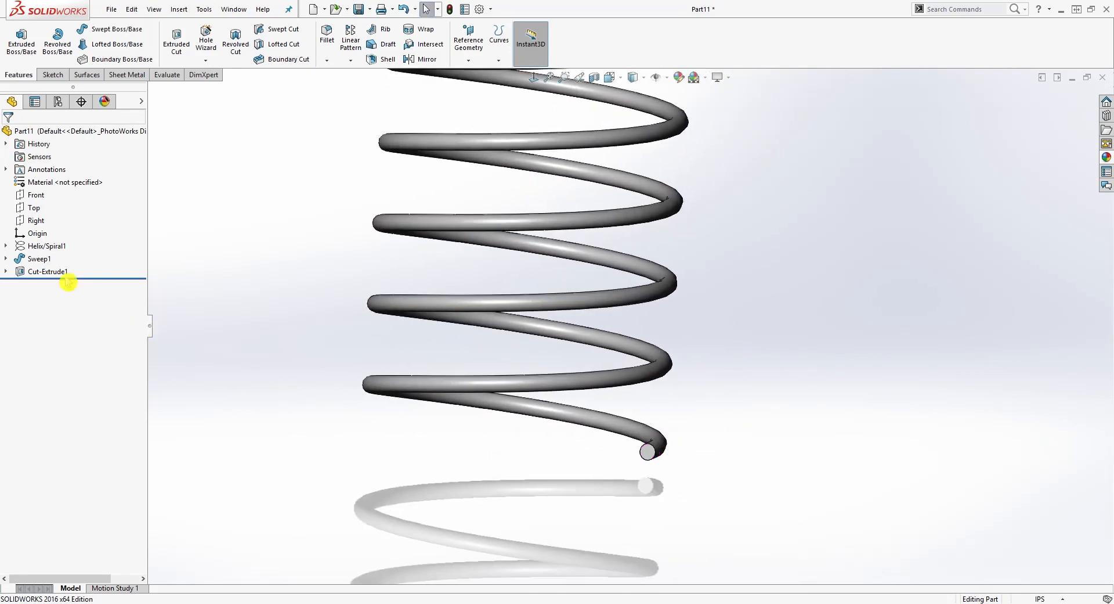
click(36, 220)
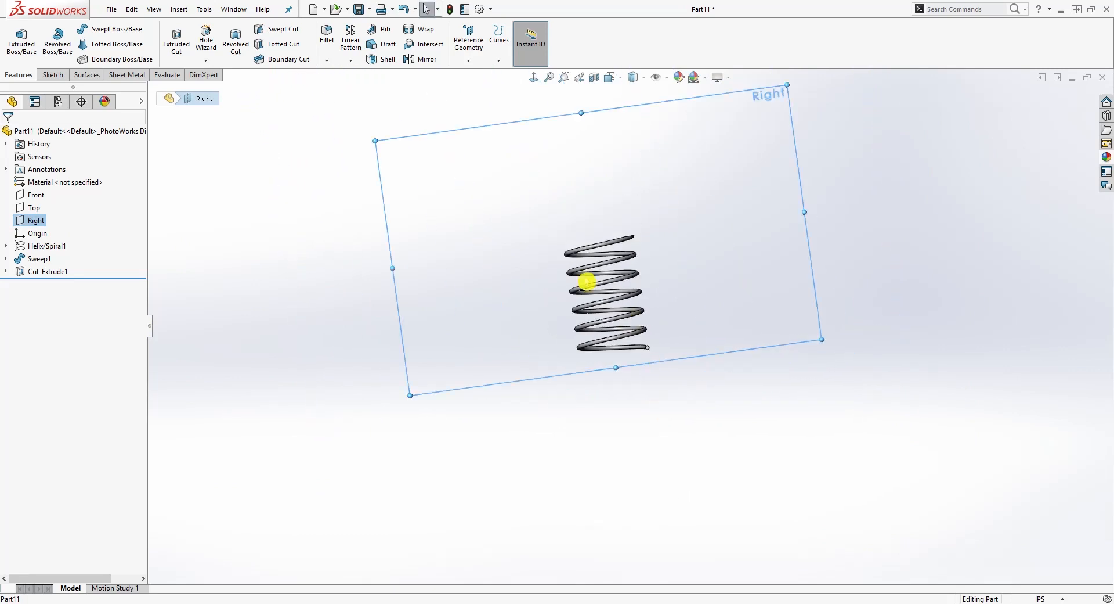
- Sketch a long corner rectangle on the Right plane just below the coil's lower end
click(51, 74)
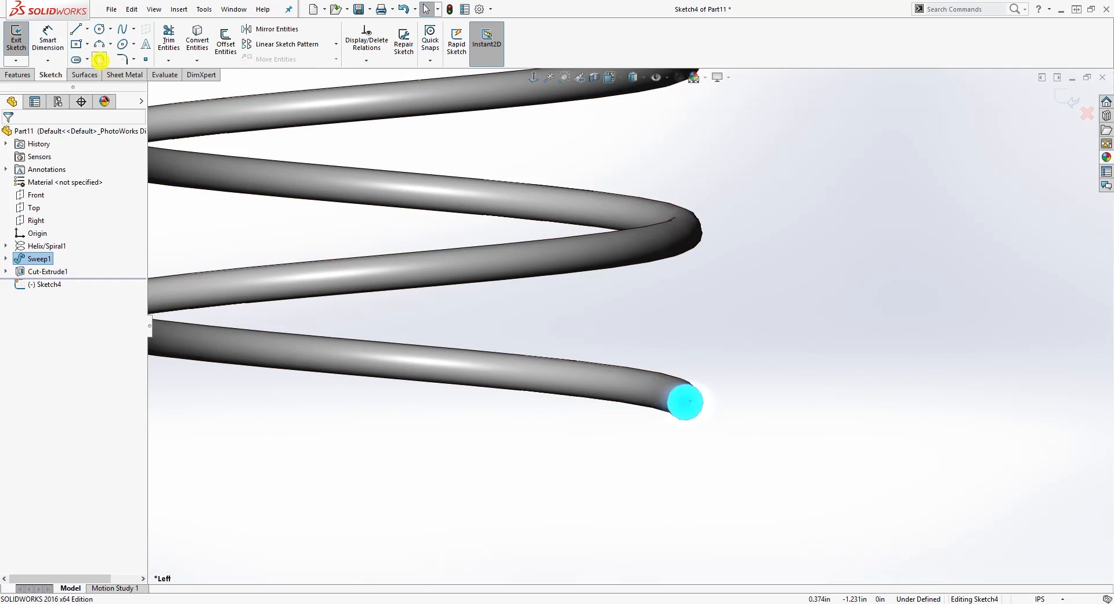
mouse_move(202, 53)
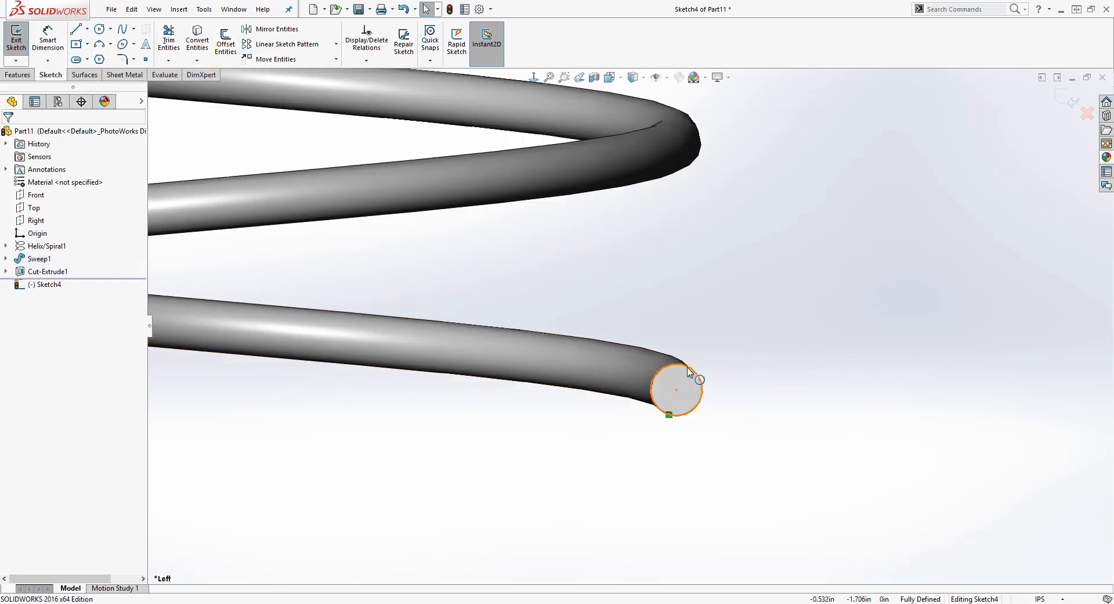
click(676, 389)
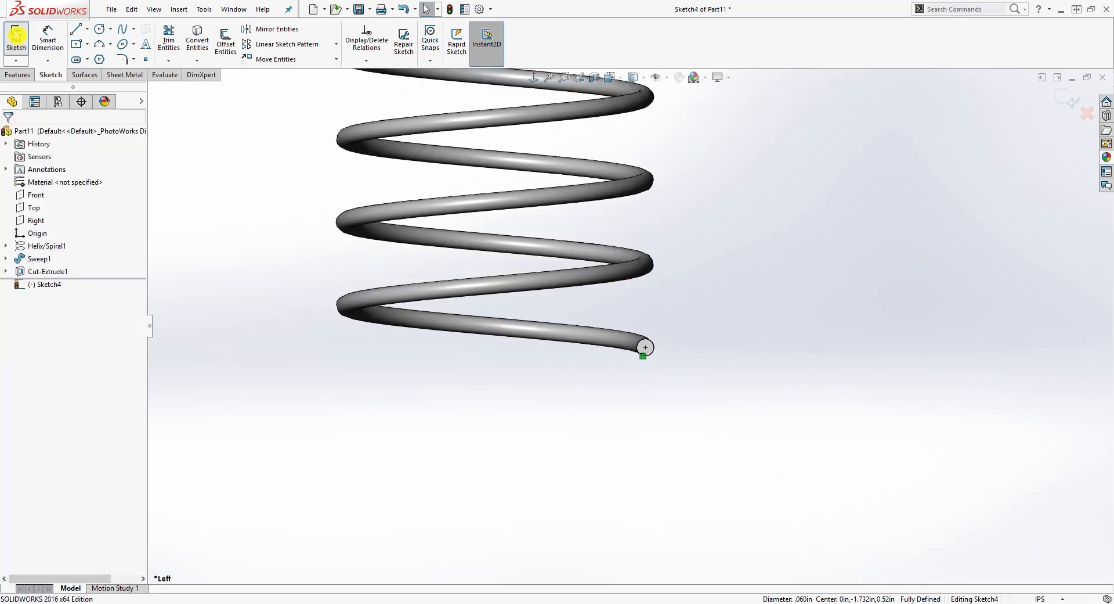
click(75, 45)
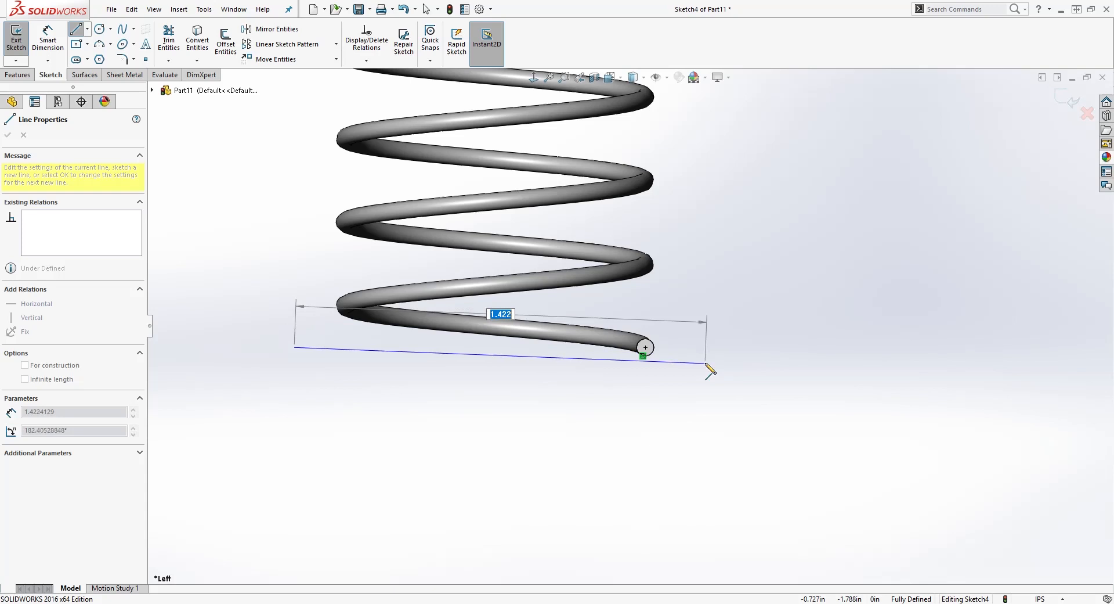
drag(708, 373, 561, 353)
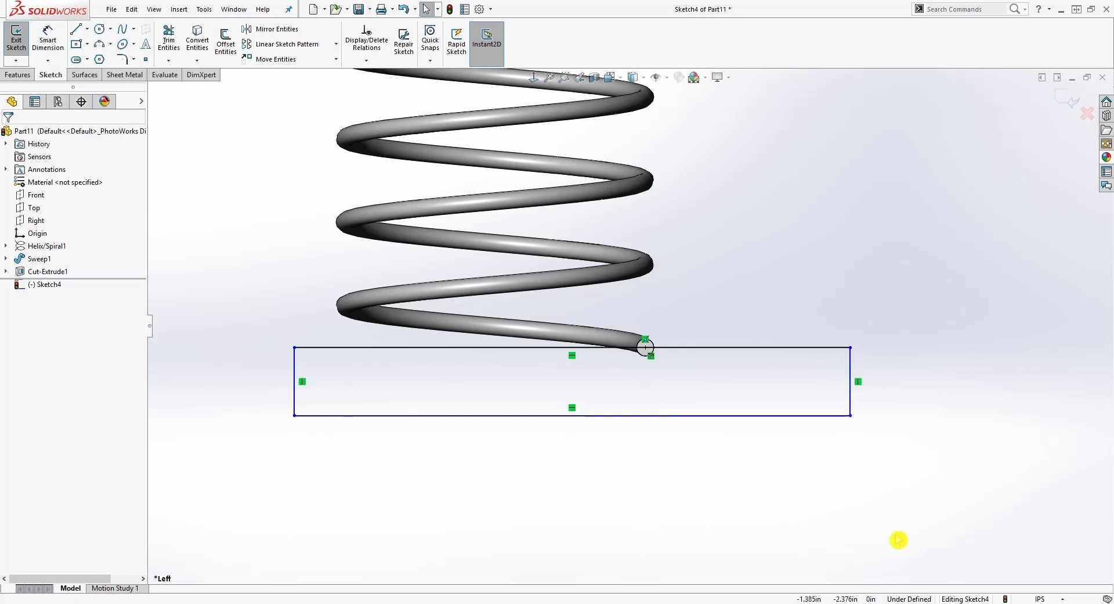
- Dimension the Sketch4 rectangle to 0.20 height and 1.90 width
click(849, 381)
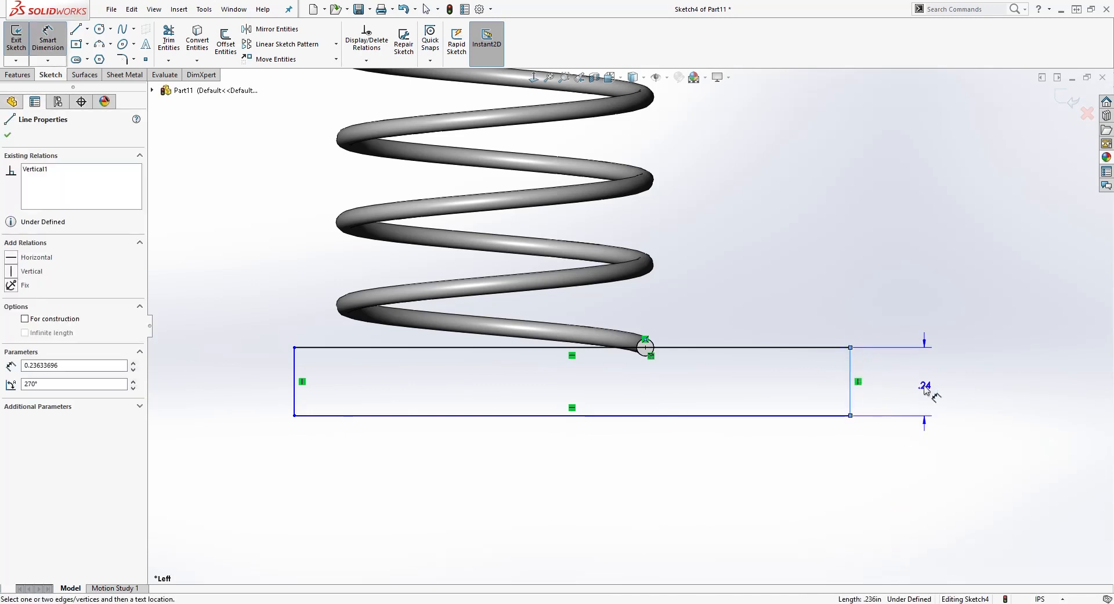
click(925, 389)
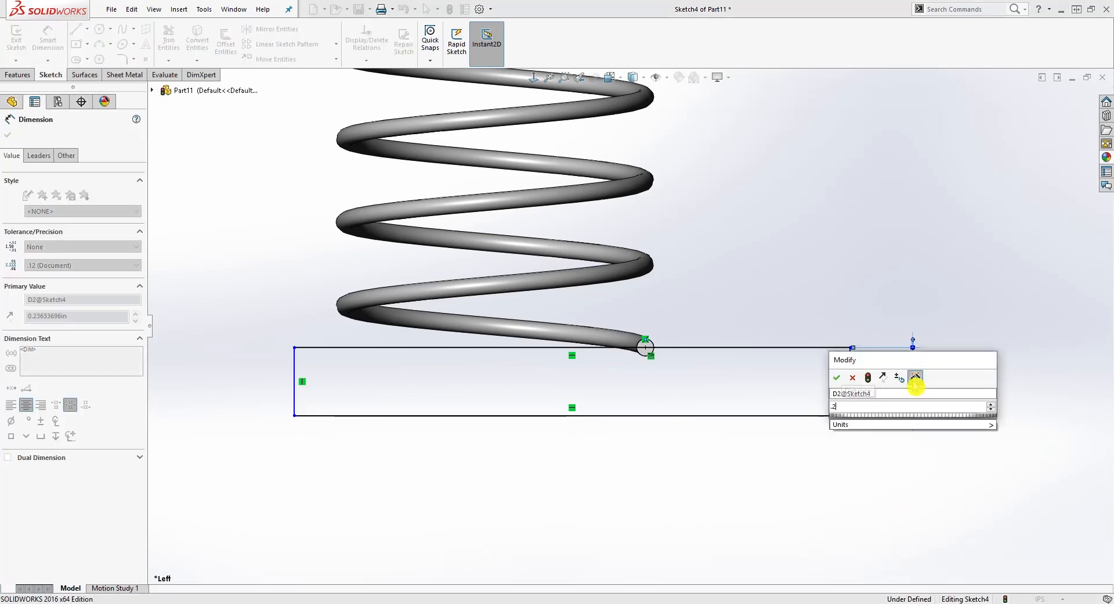
click(837, 377)
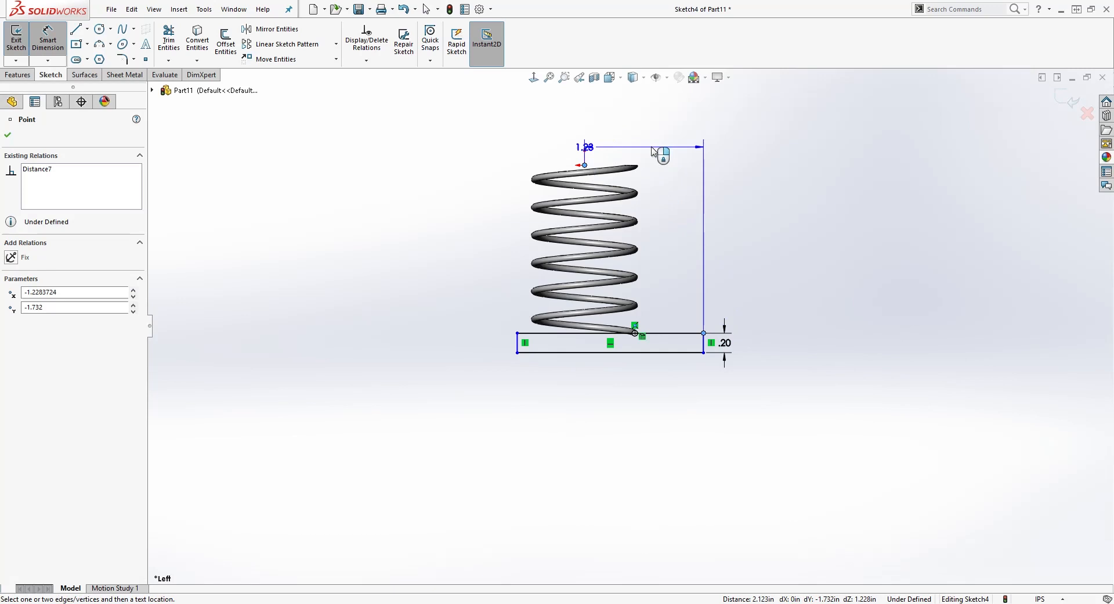
double_click(583, 146)
text(1.2)
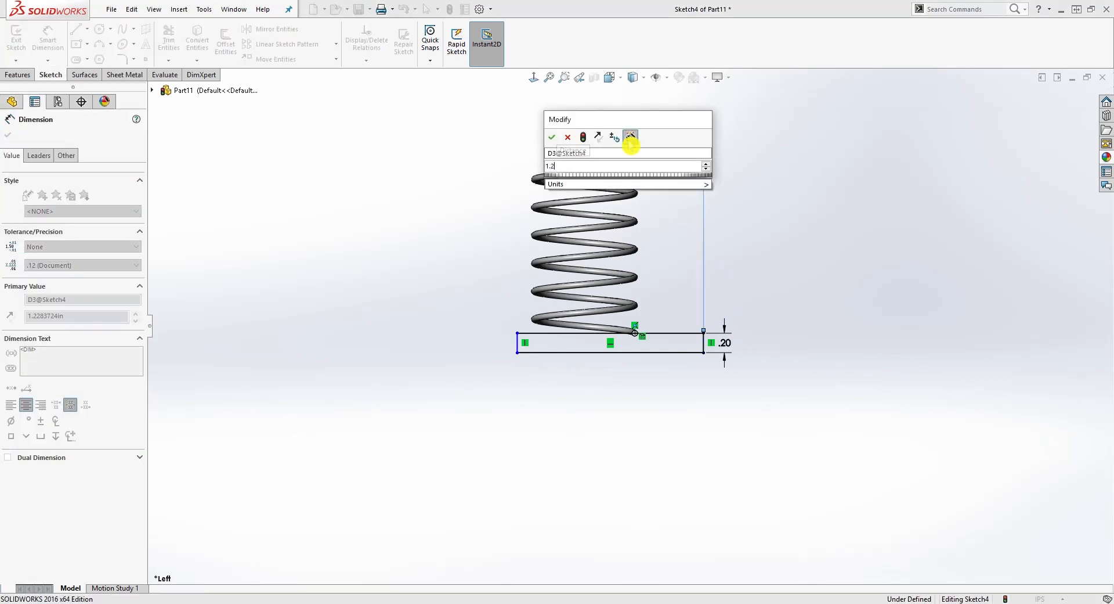
click(552, 136)
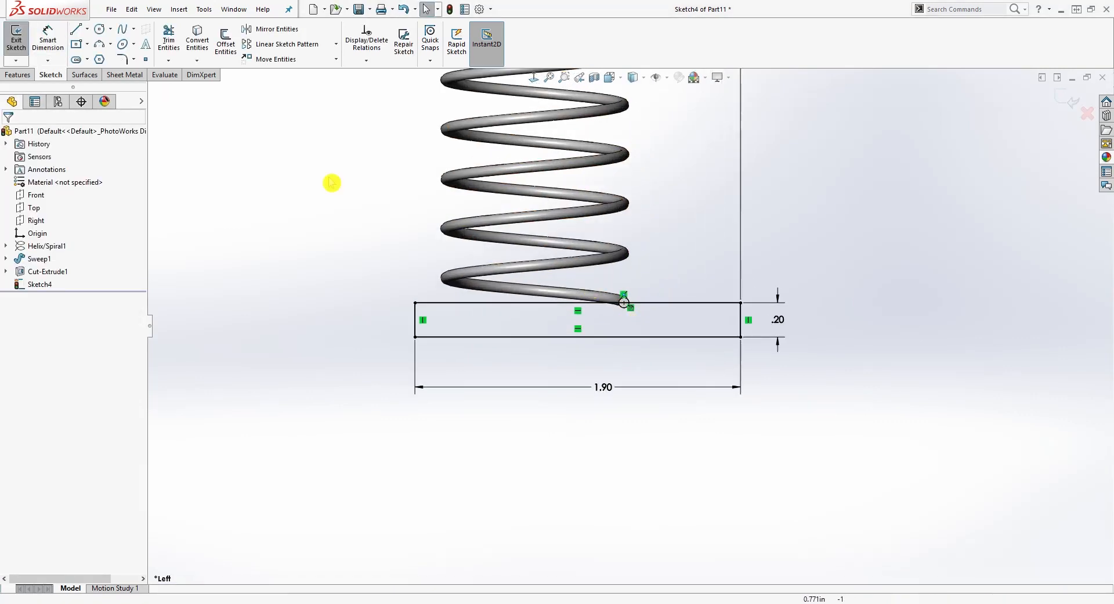
click(17, 75)
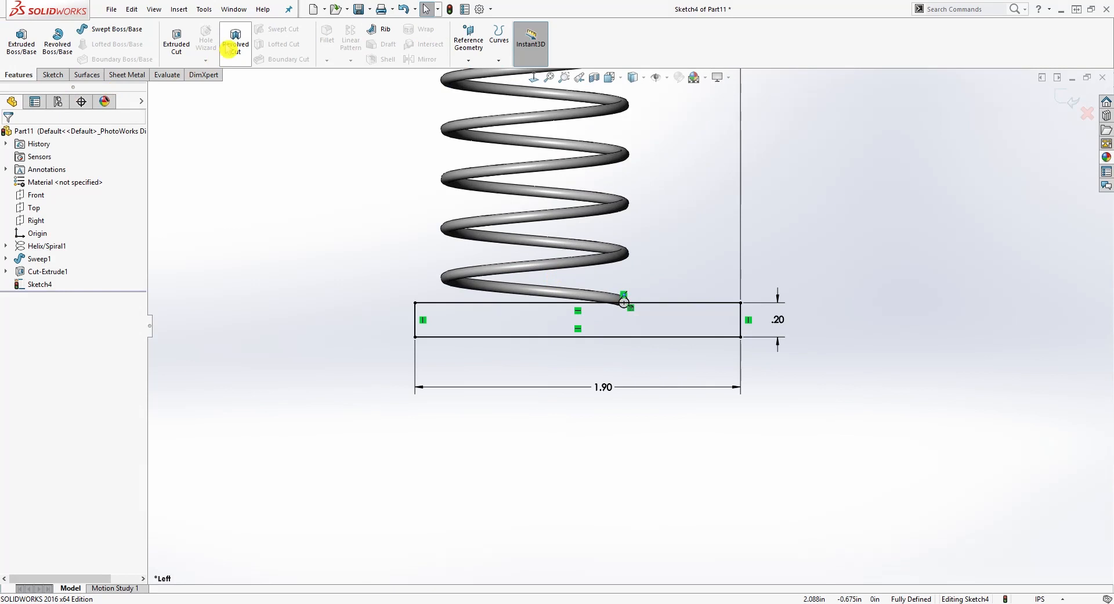
- Extrude-cut Sketch4 Through All - Both to trim the spring's bottom end flat
click(176, 40)
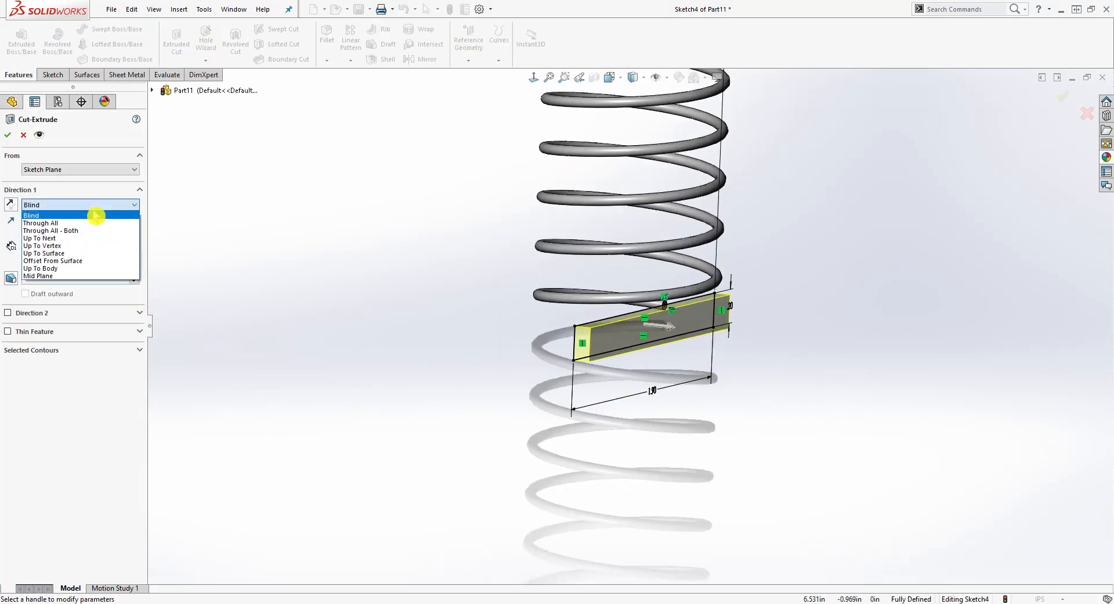
click(51, 230)
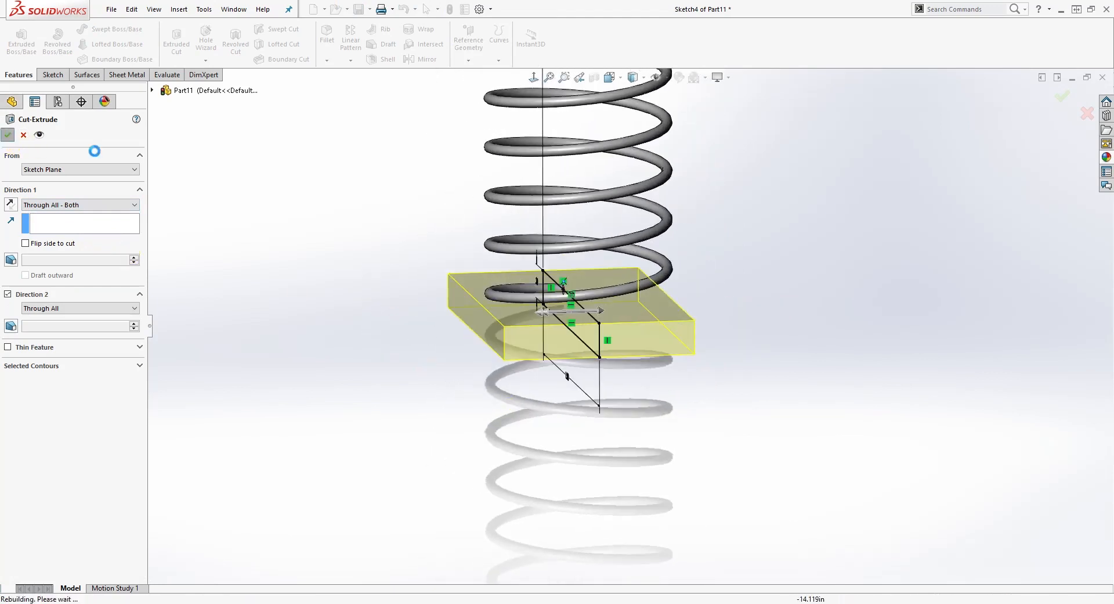
click(9, 135)
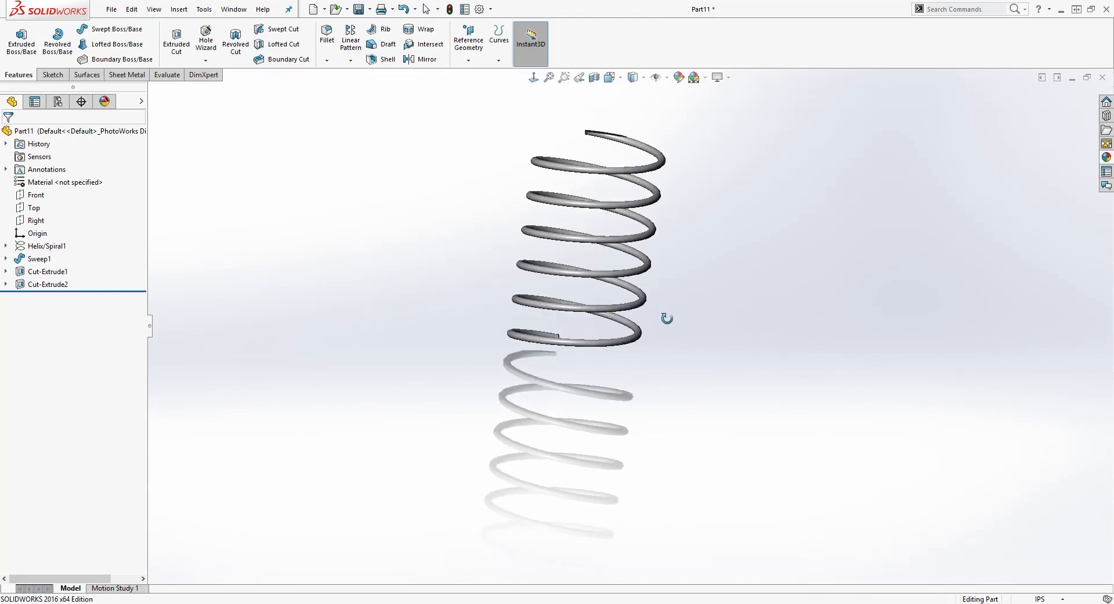
click(573, 209)
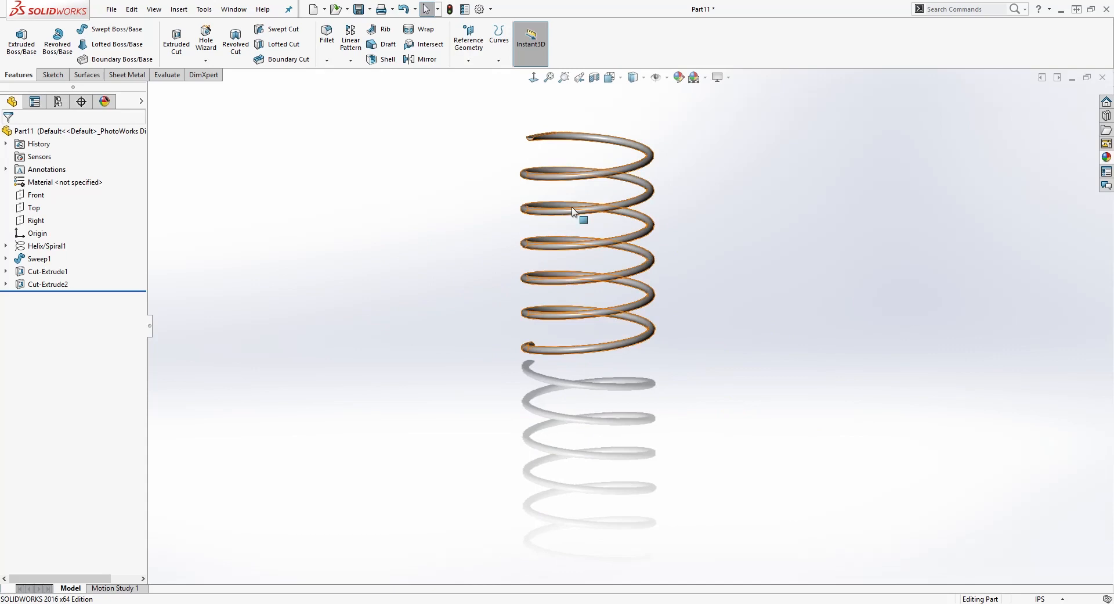
drag(575, 209, 643, 171)
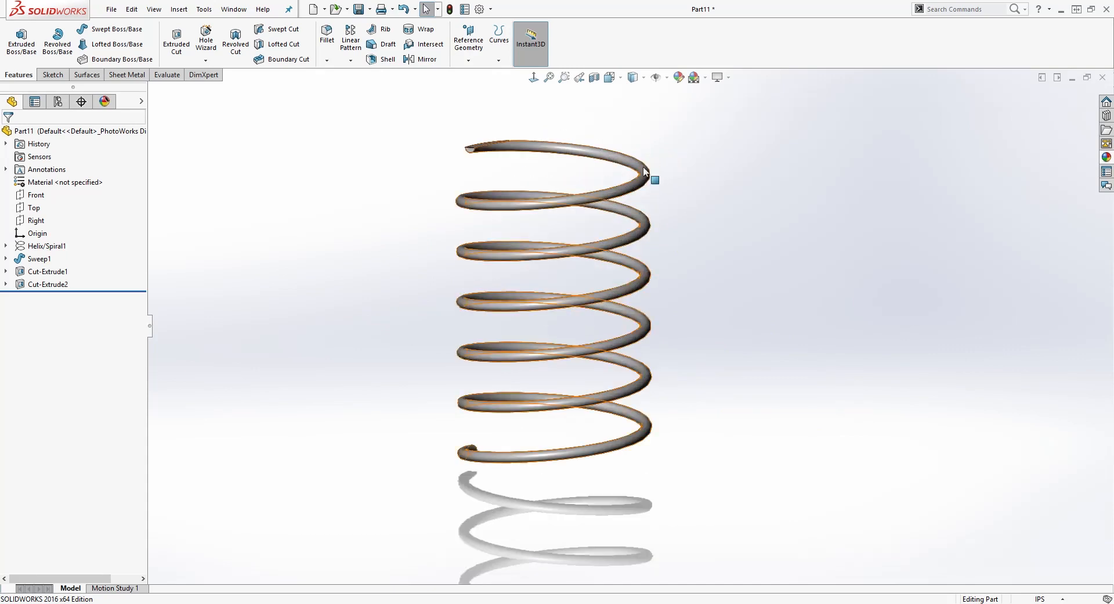
click(357, 216)
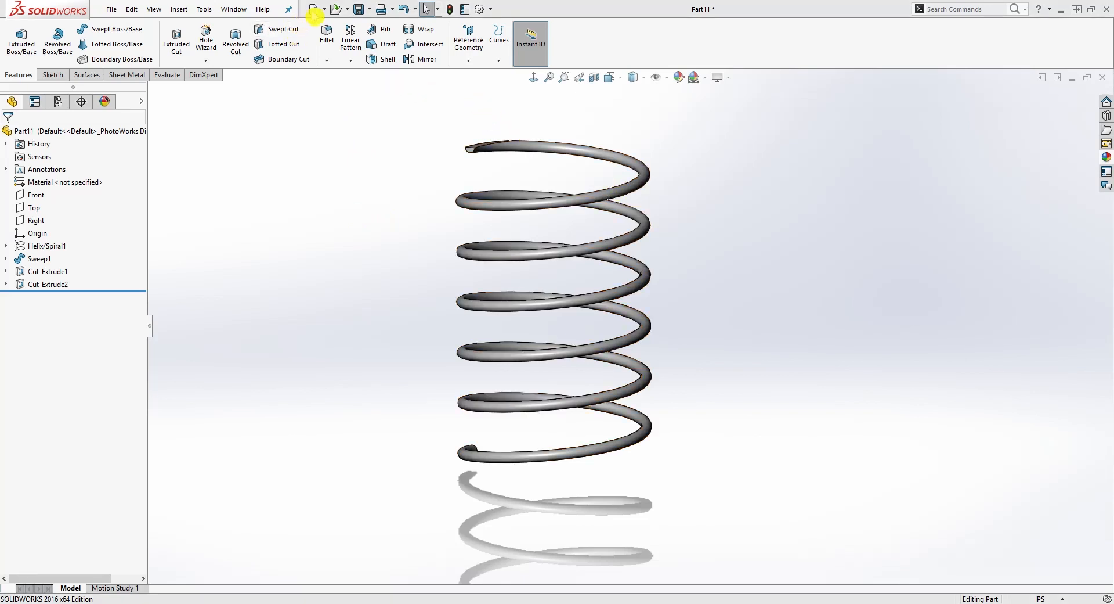
- Create a new part, Part12, from the ANSI Inch part template
click(311, 9)
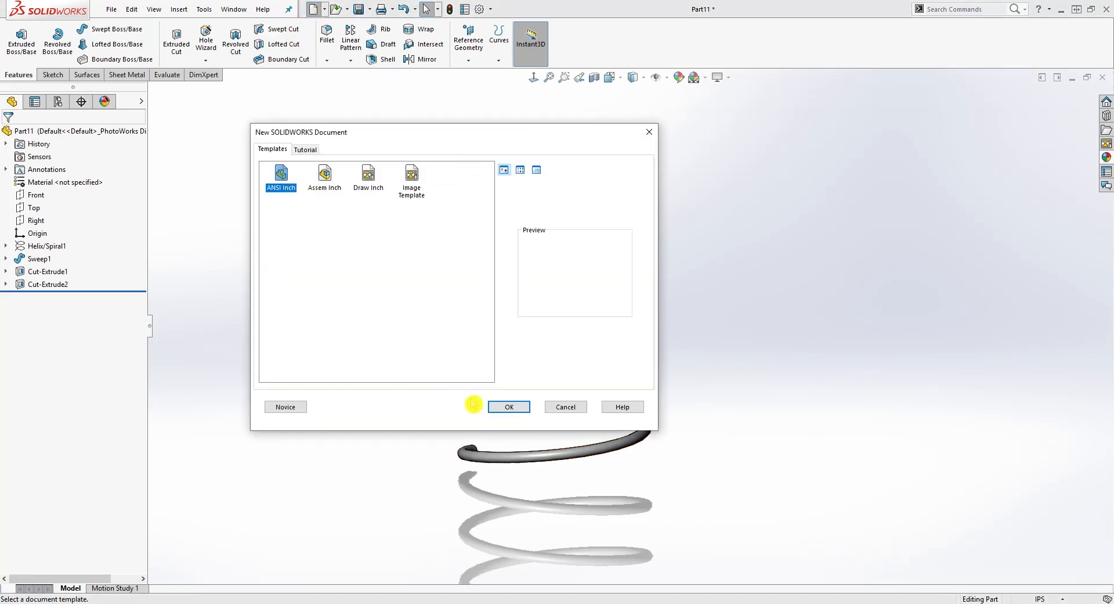
click(509, 406)
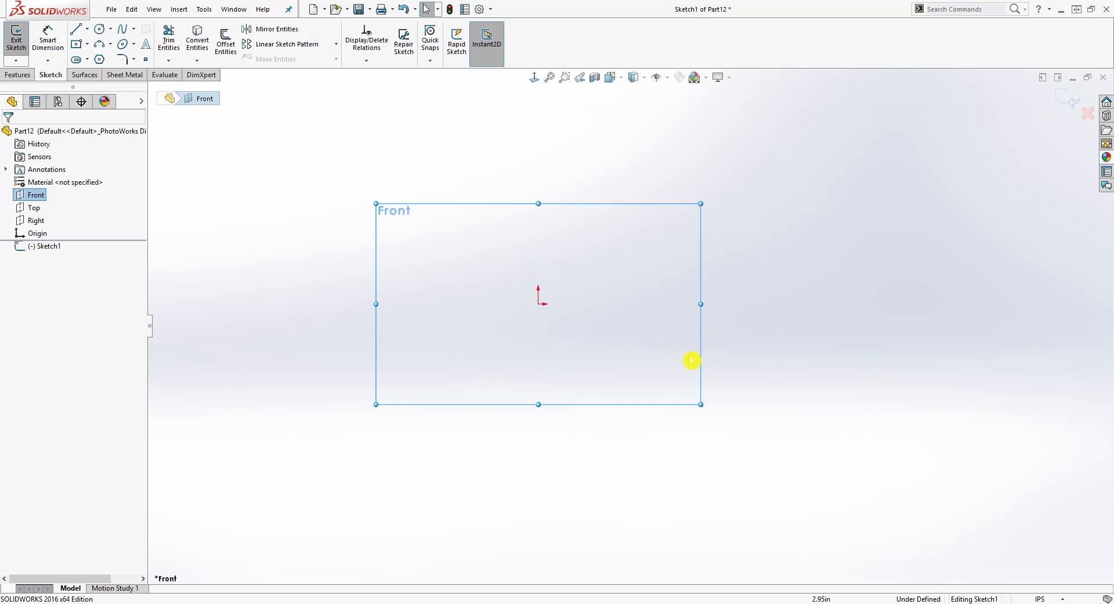
mouse_move(567, 268)
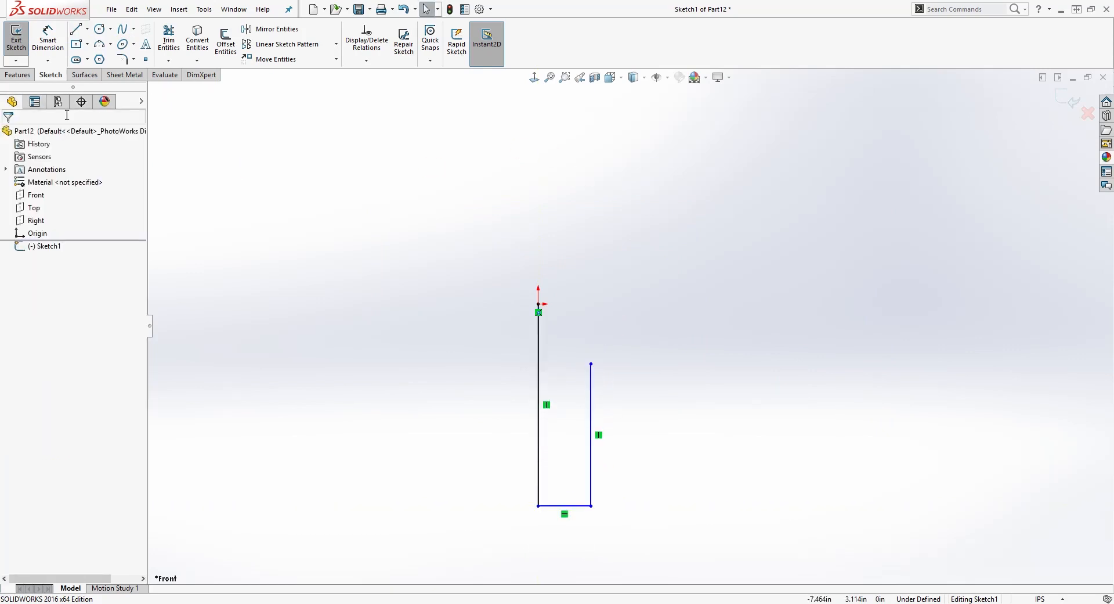
mouse_move(100, 44)
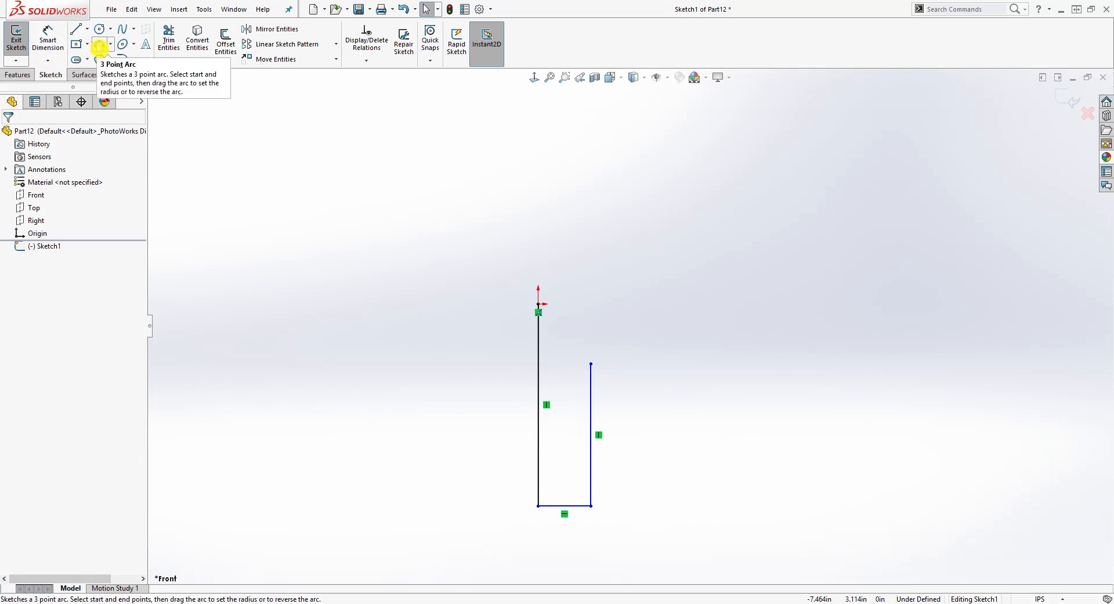
- Draw the 3-point rivet head arc and dimension its radius to .09
click(102, 29)
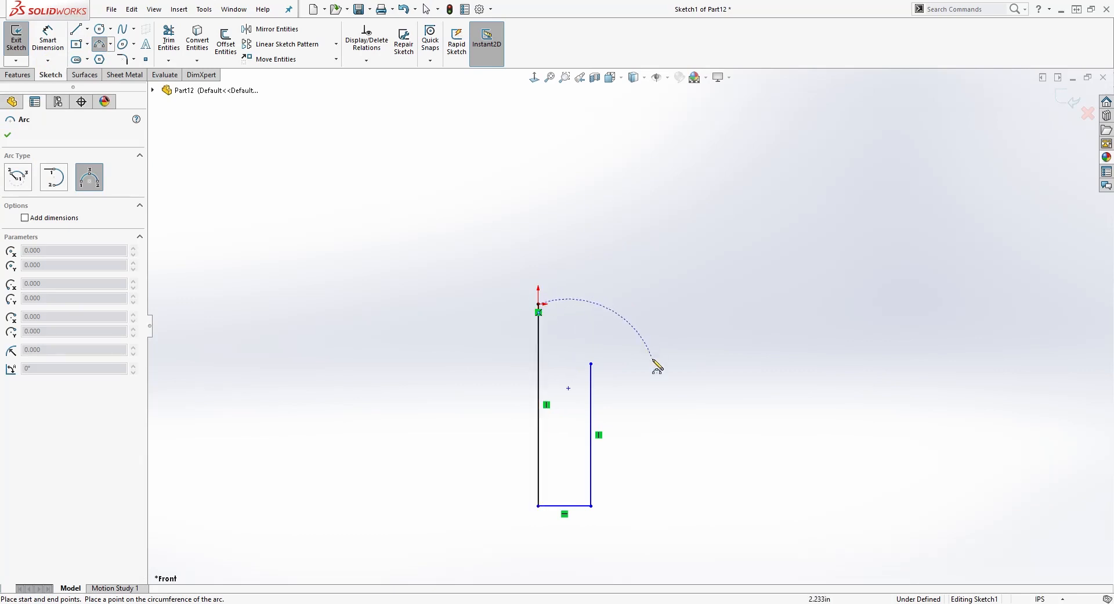
mouse_move(648, 368)
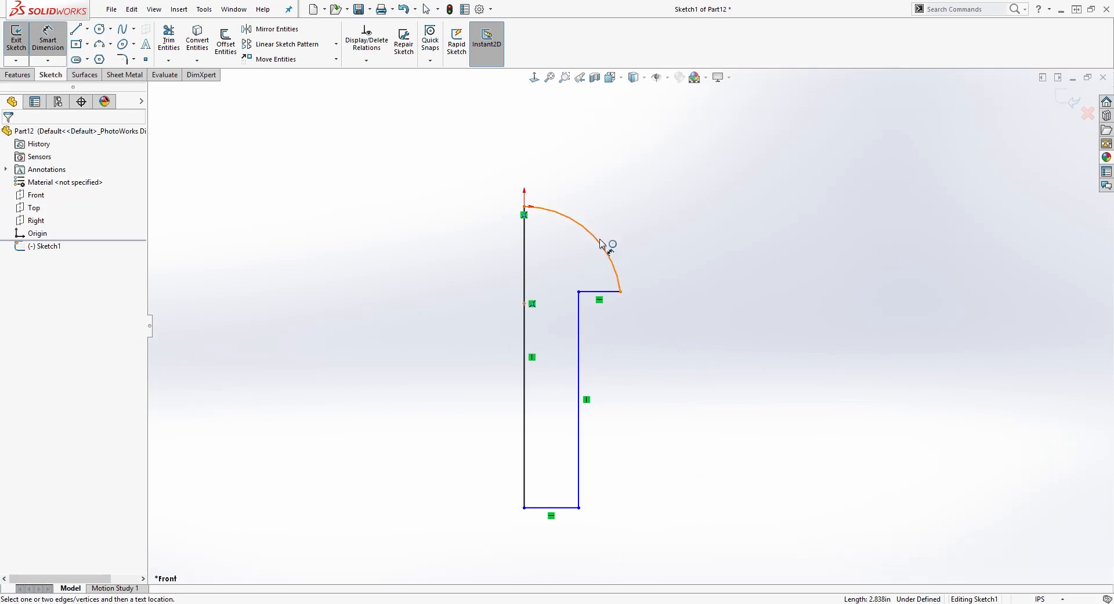
click(603, 244)
text(.09)
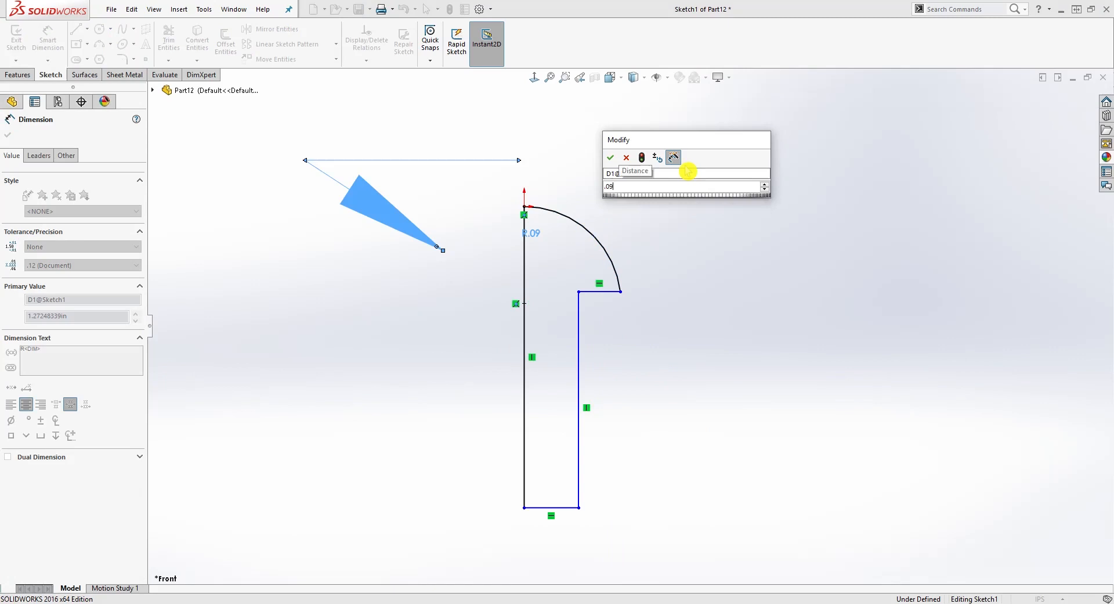
click(611, 158)
text(.24)
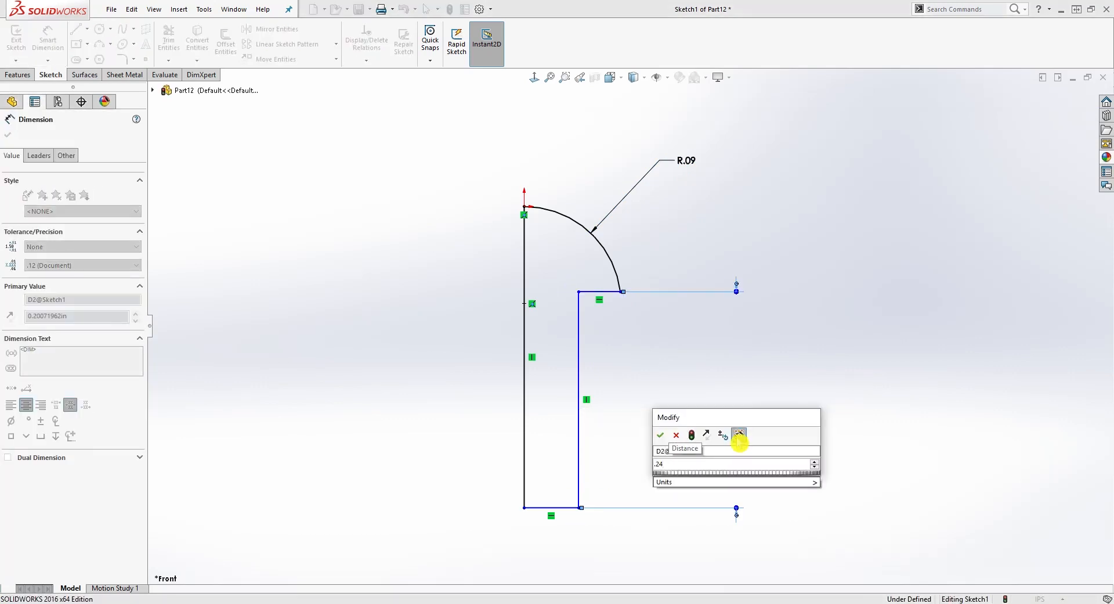
- Dimension the shank length to .24 and the shank width to .09
click(659, 435)
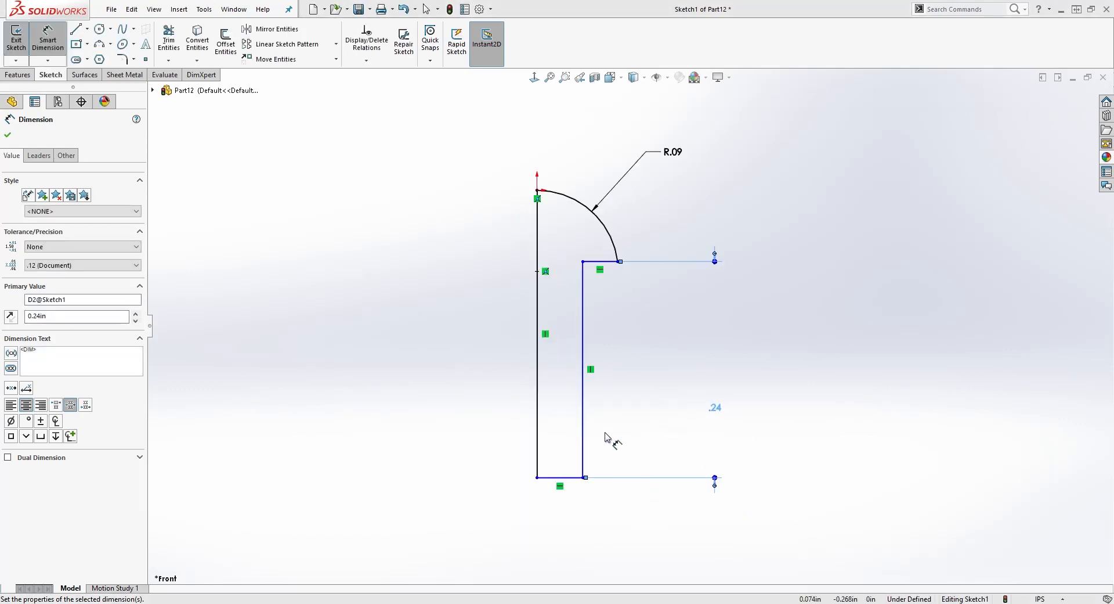
click(535, 340)
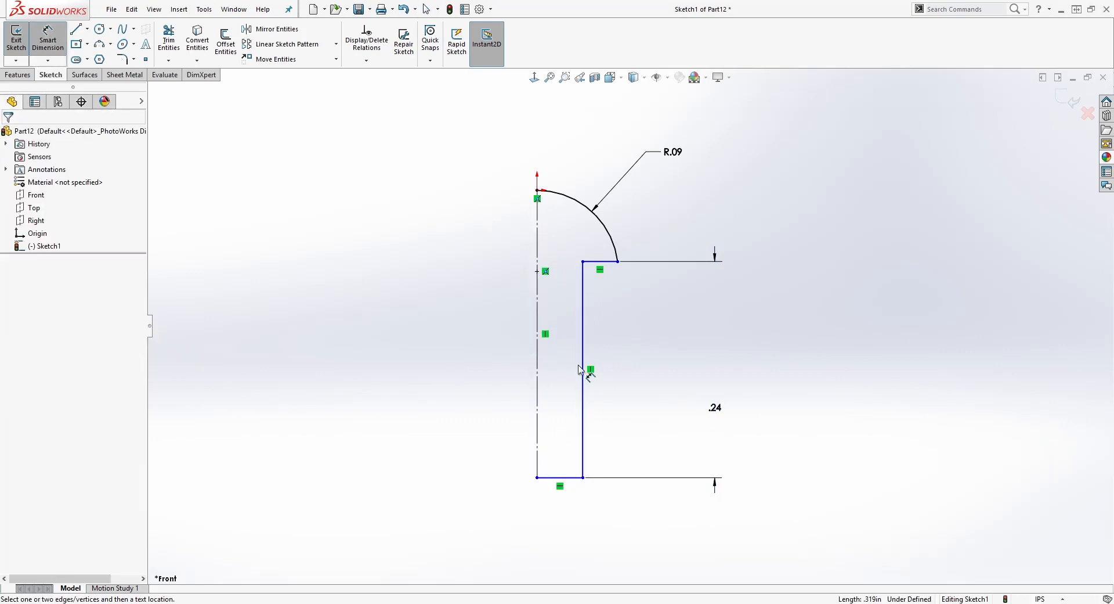
click(580, 369)
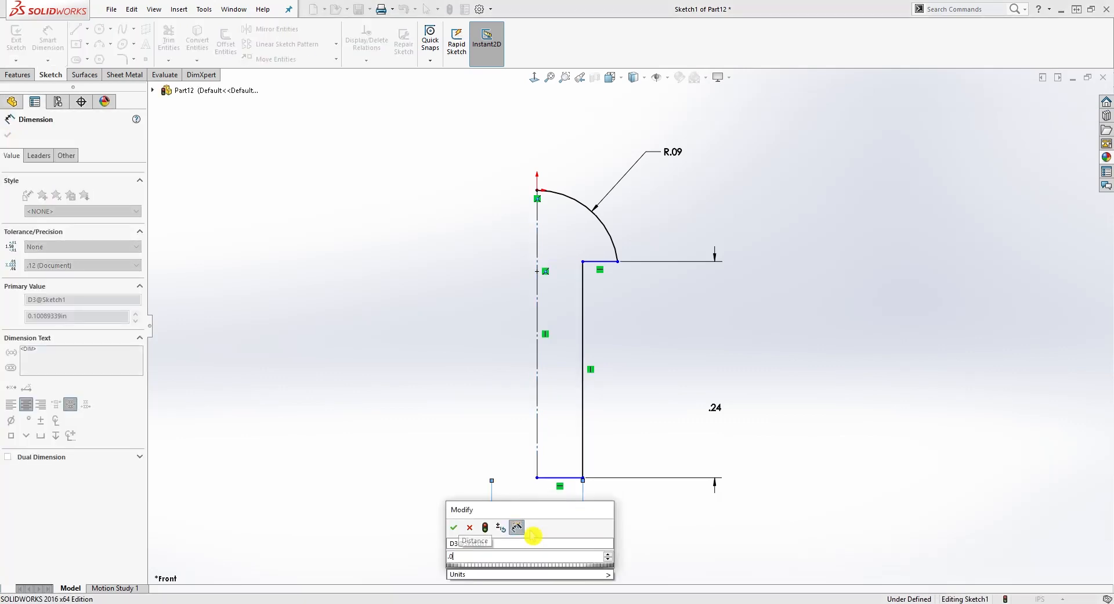
click(454, 527)
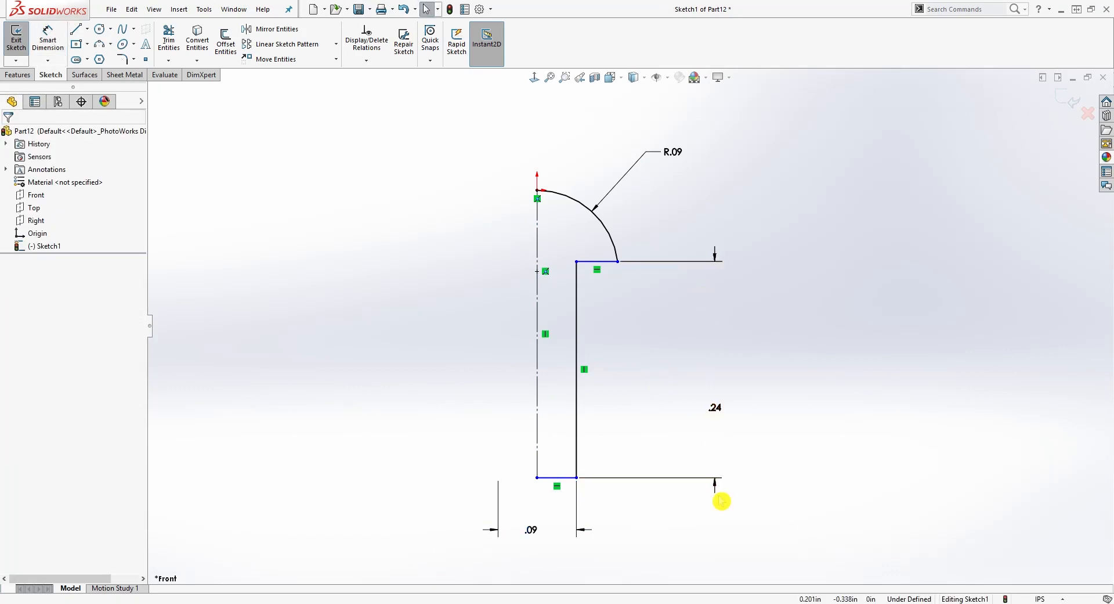
mouse_move(642, 319)
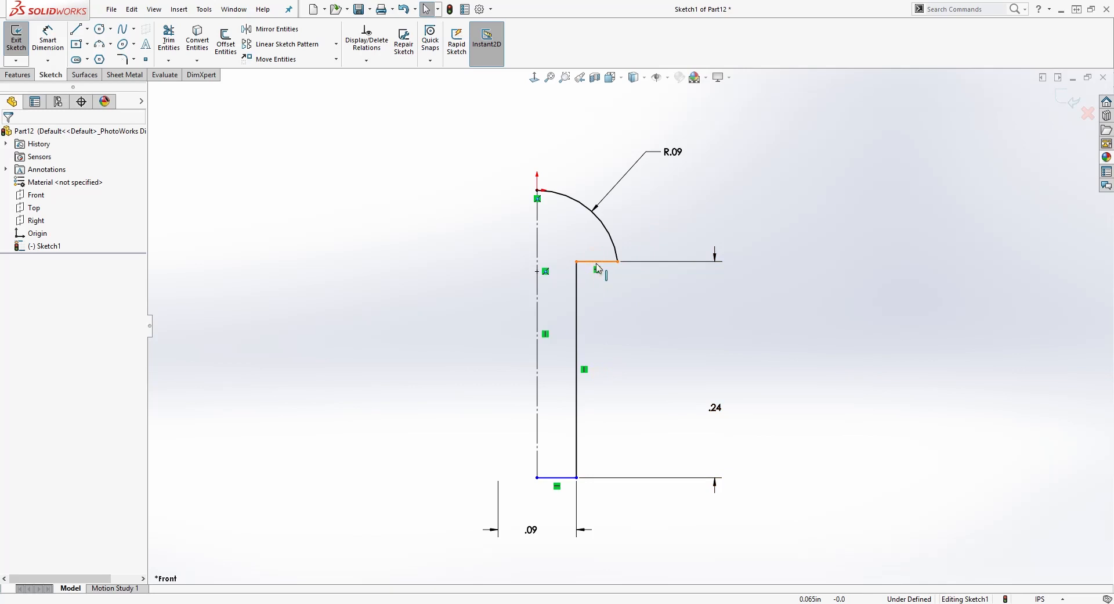
- Tie the head arc's end to the shank's top line so the profile is fully defined
click(615, 262)
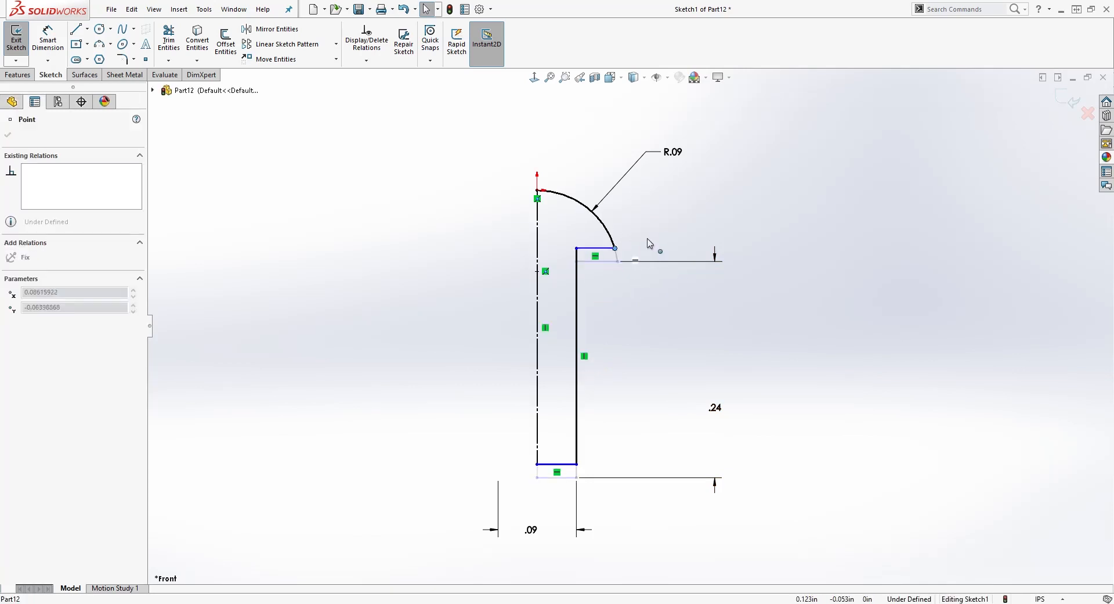
drag(615, 249, 617, 266)
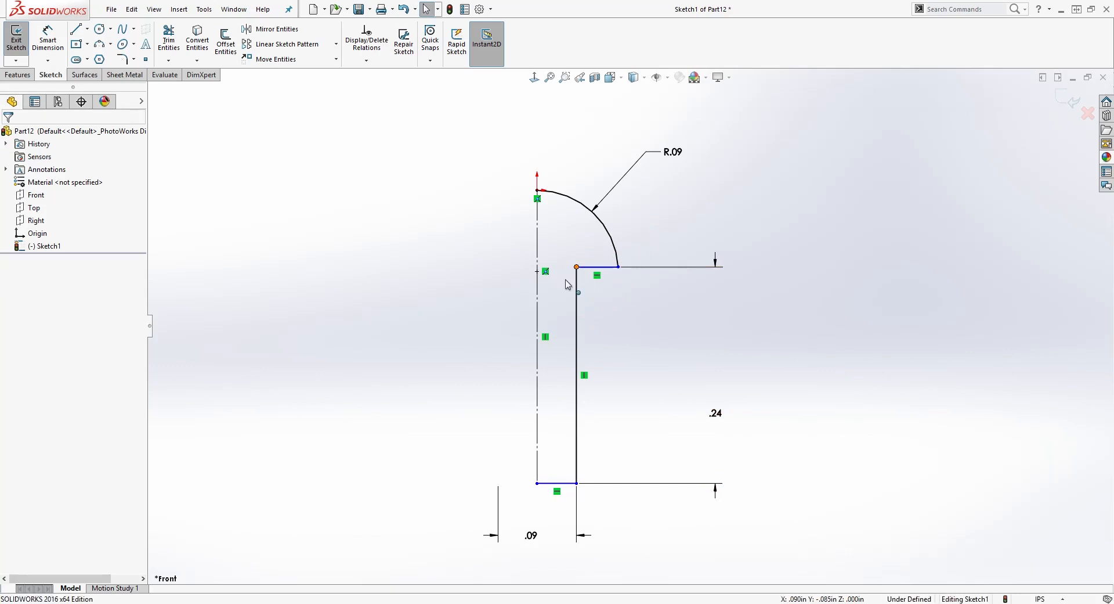
click(536, 271)
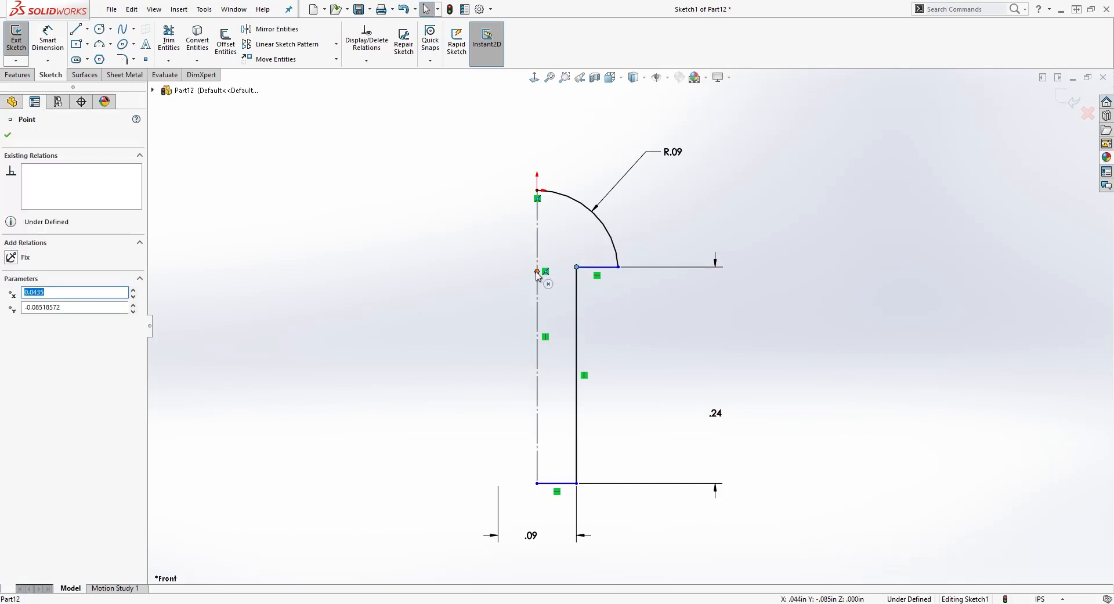
click(536, 271)
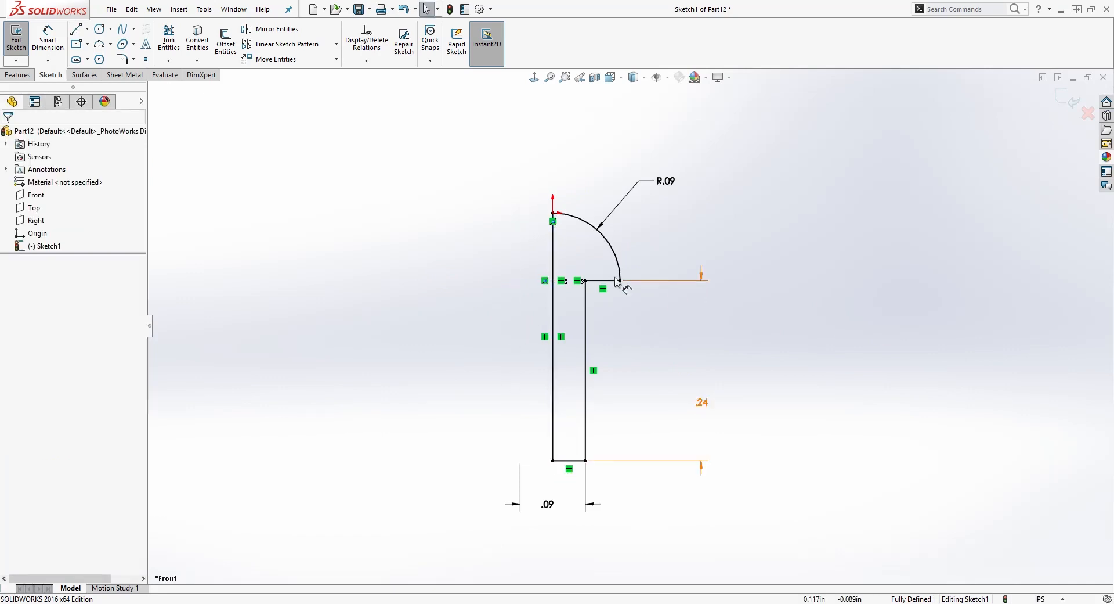
click(24, 75)
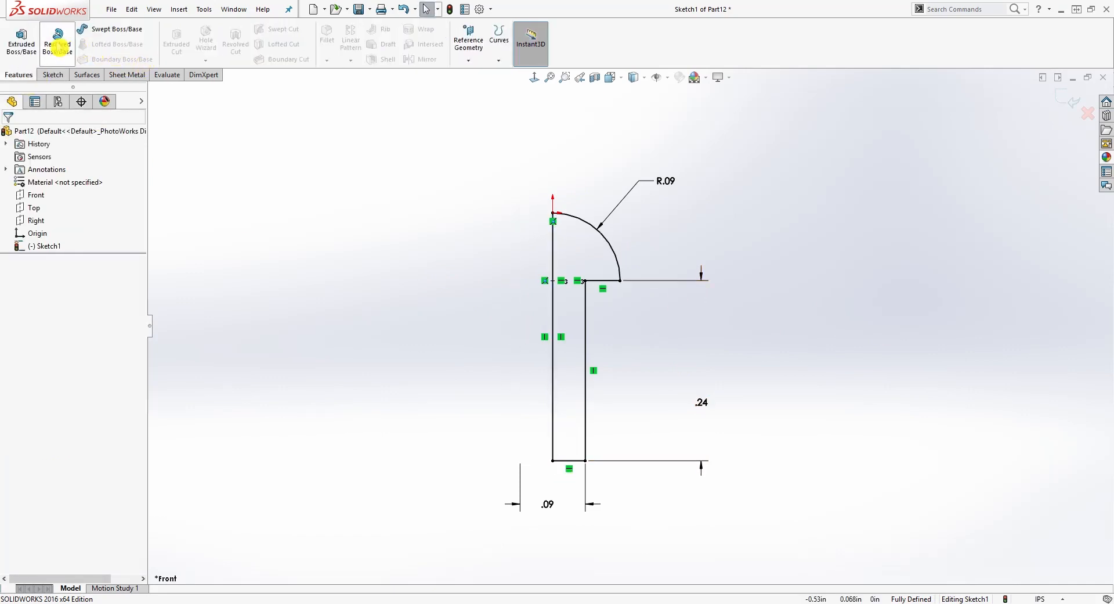
- Revolve the profile 360° about Line1 and chamfer the shank end at 0.008in, 45°
click(57, 39)
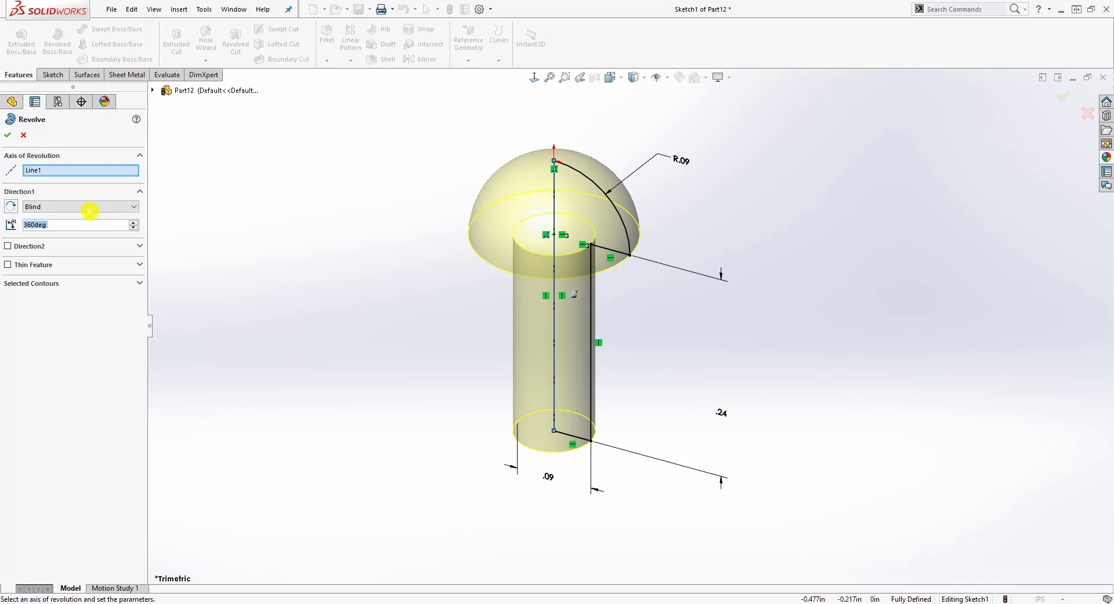
click(8, 136)
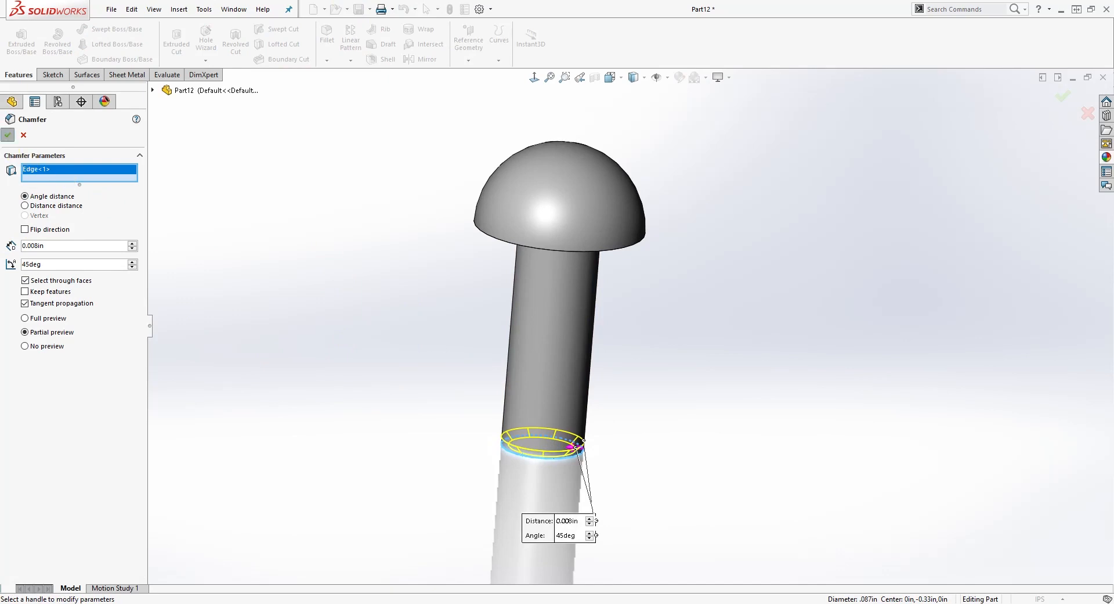
click(12, 137)
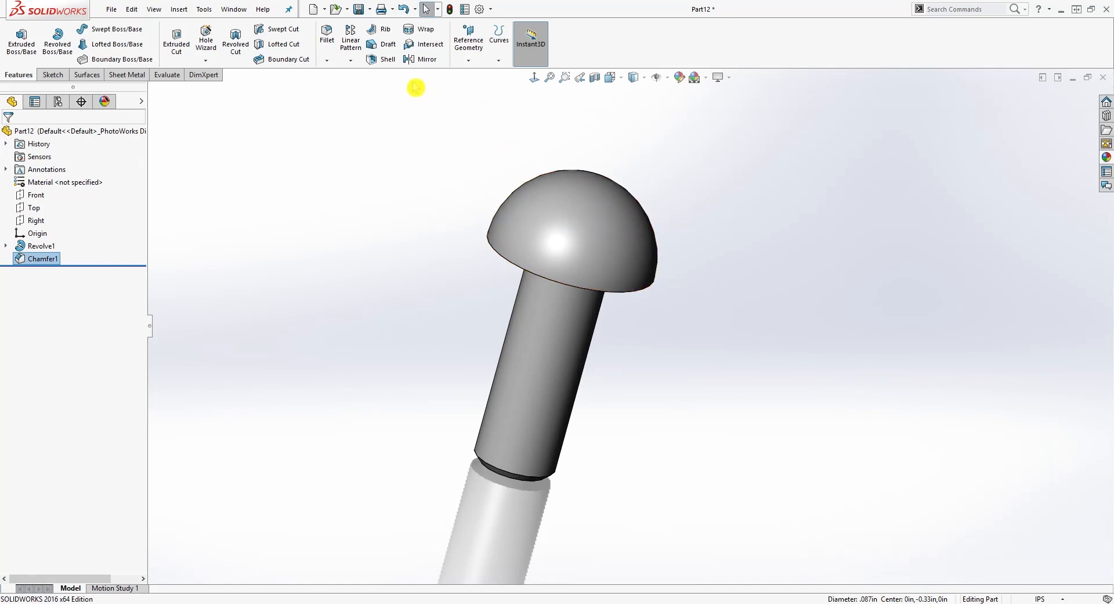
mouse_move(356, 9)
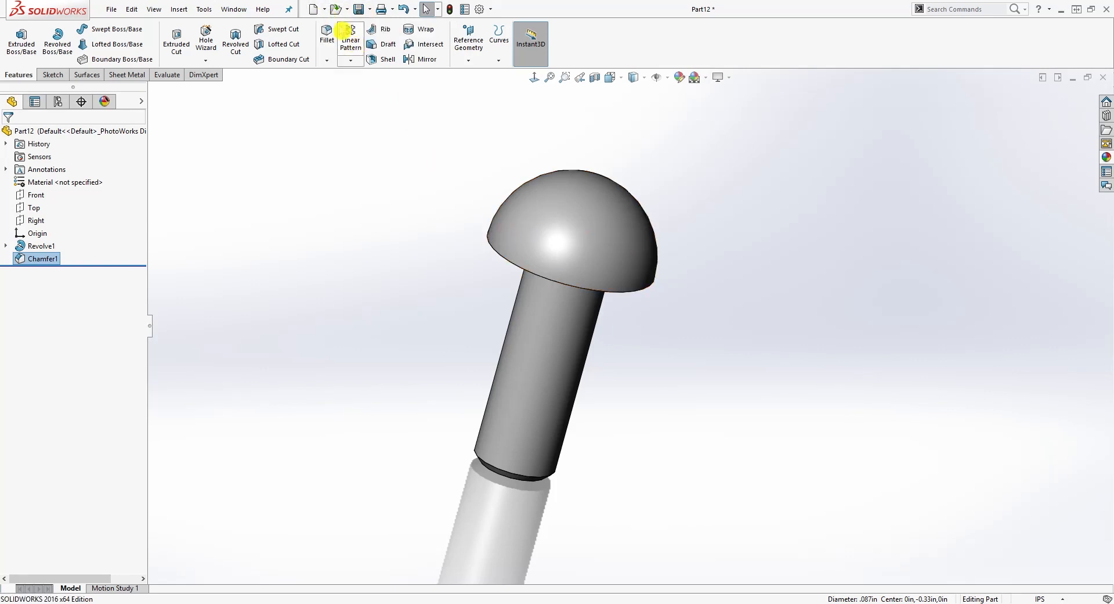
mouse_move(314, 9)
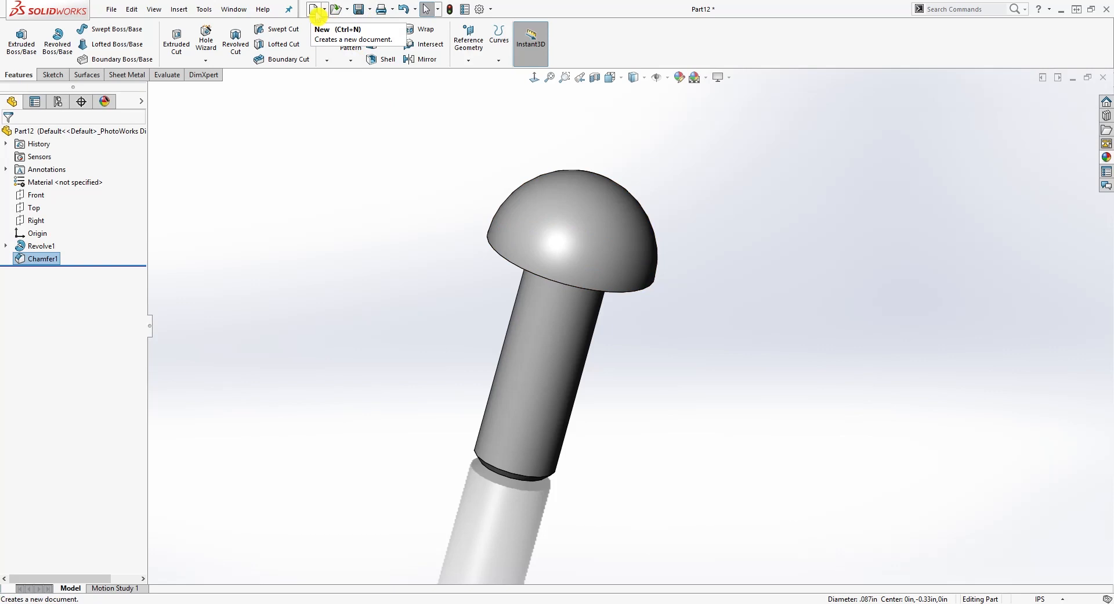
- Create new part Part13 and start a sketch on the Top plane
click(311, 9)
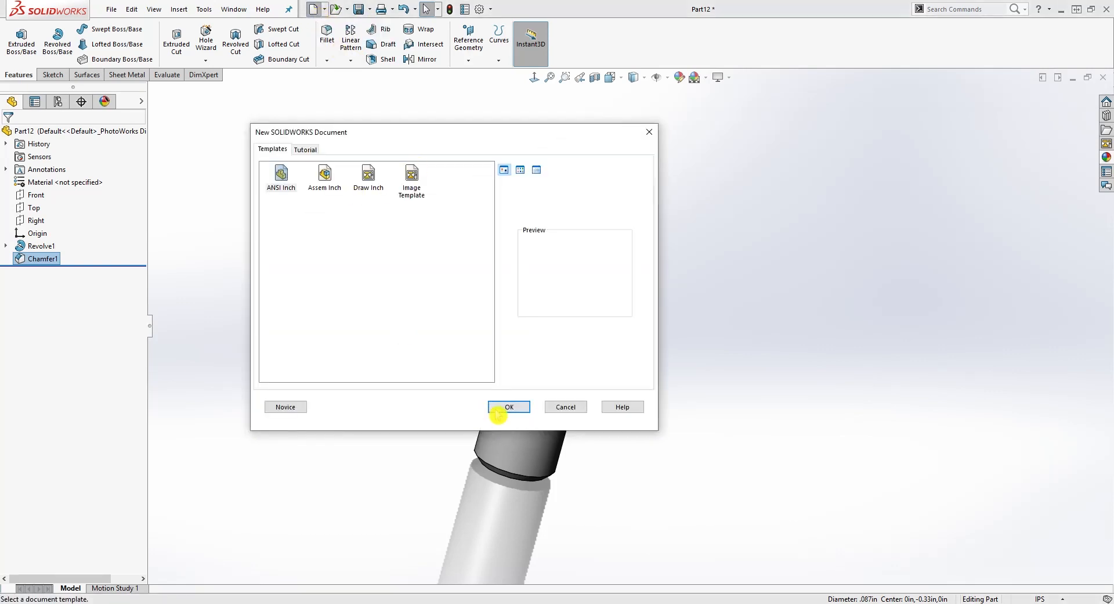
click(510, 406)
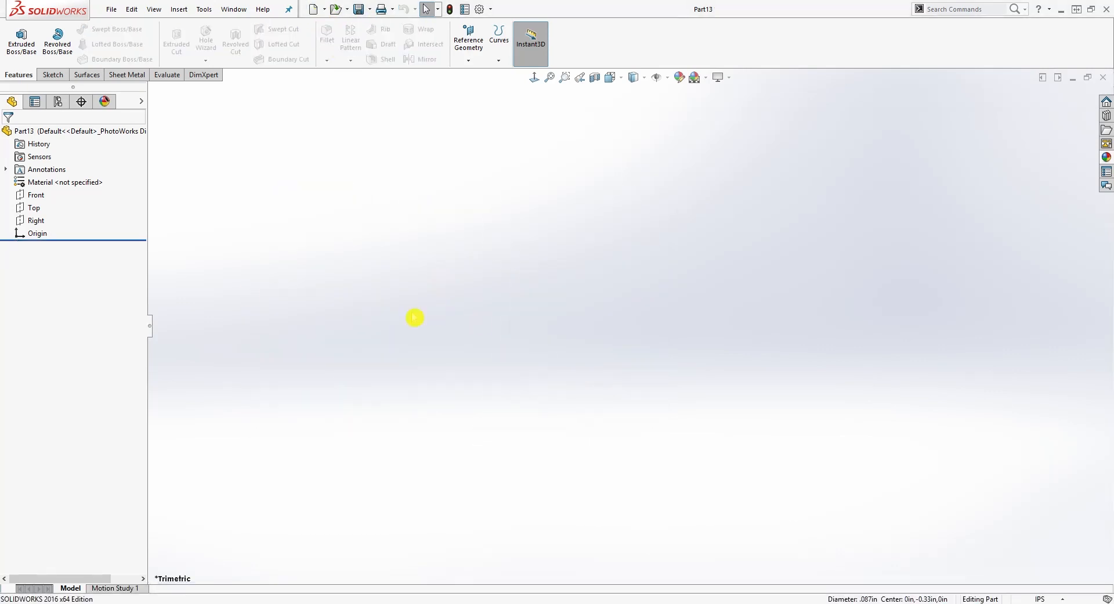
click(33, 207)
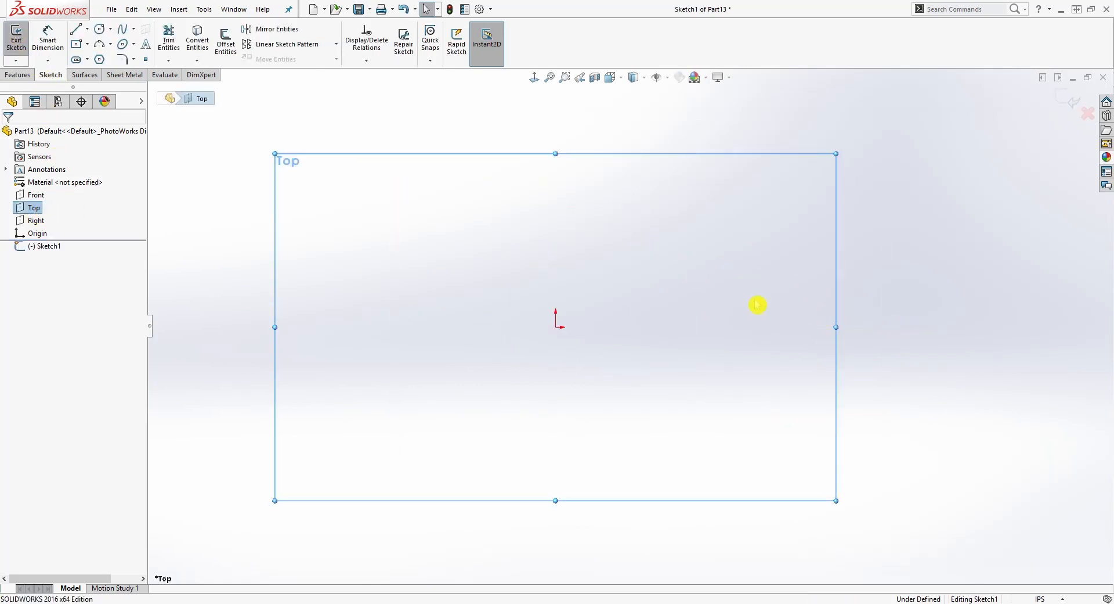
- Draw two concentric circles at the origin, dimensioned Ø1.75 and Ø.09
click(98, 29)
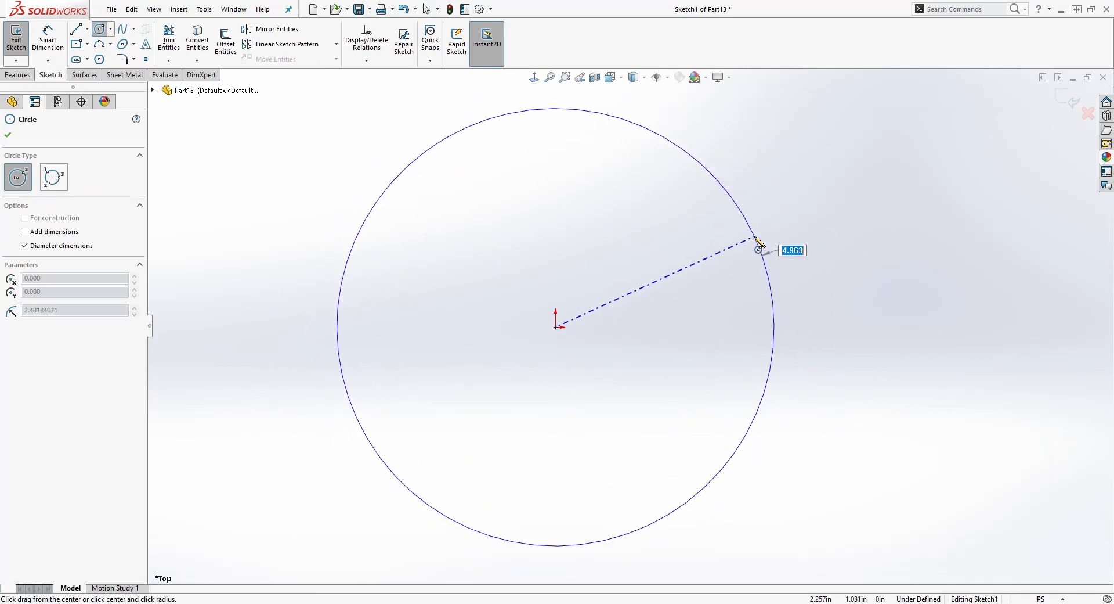
drag(555, 318, 605, 301)
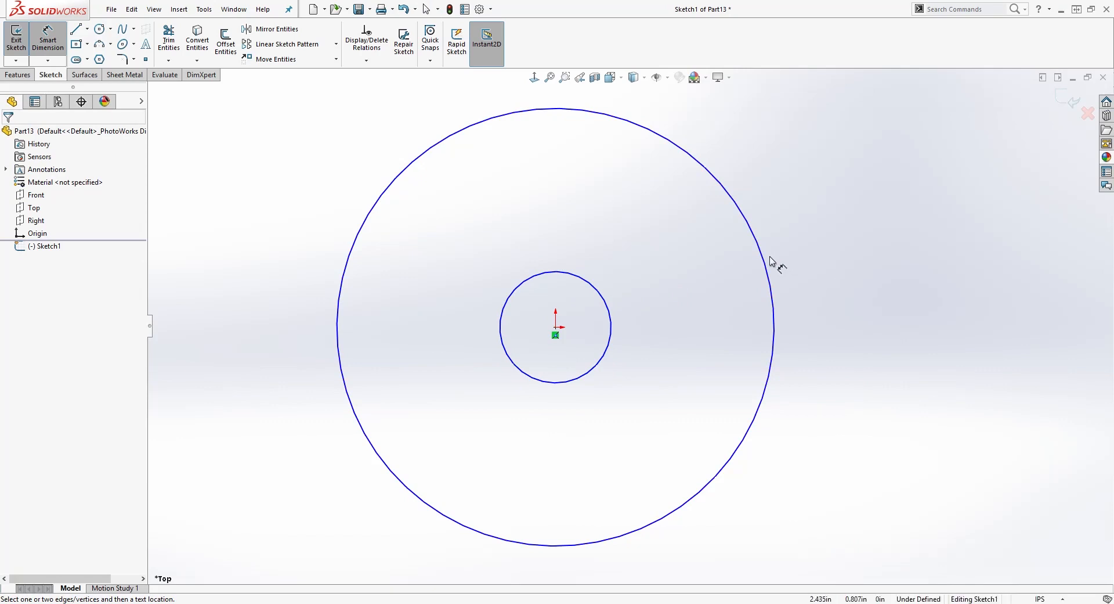
click(769, 259)
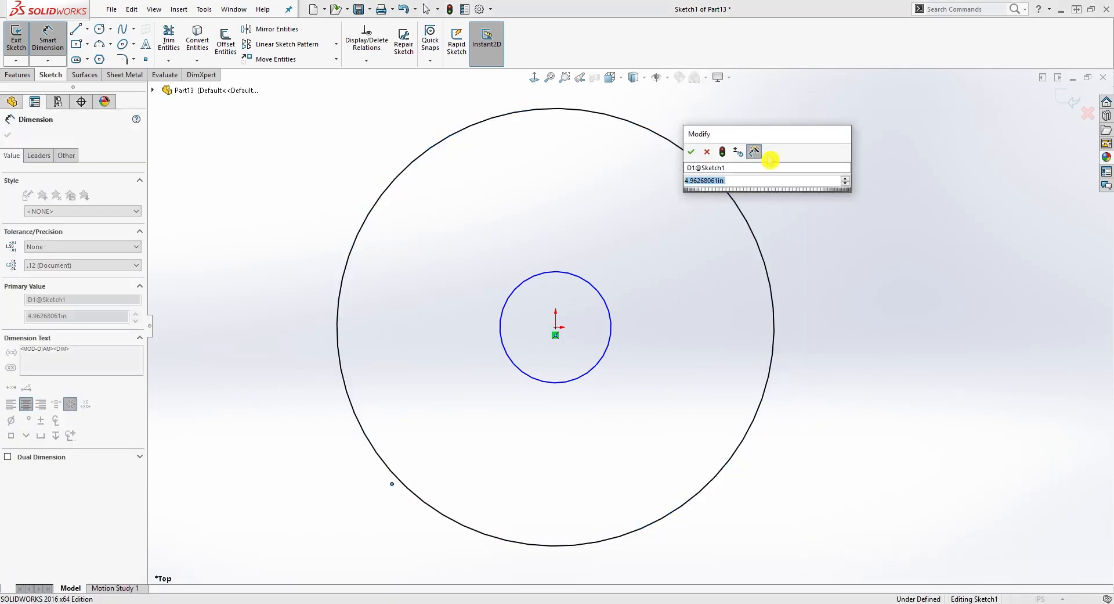
text(1.750)
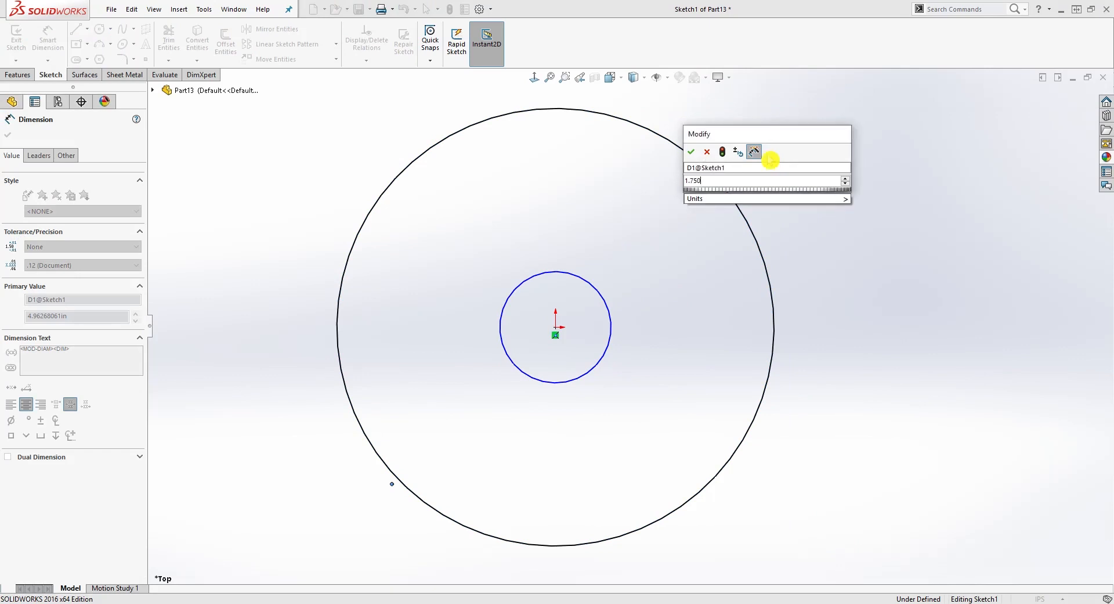
click(690, 151)
text(.087)
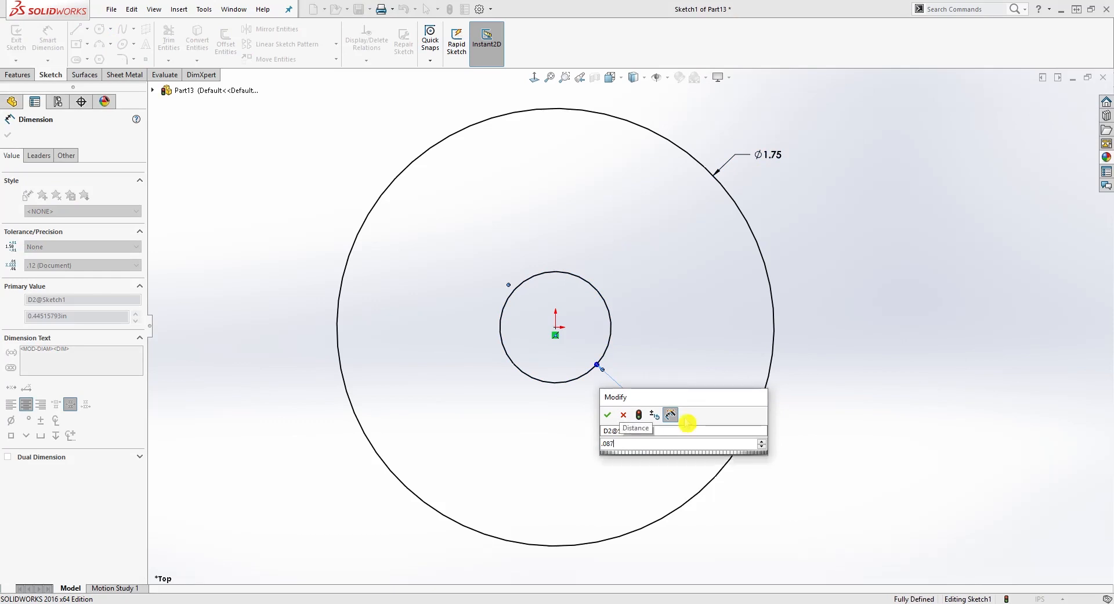
click(607, 415)
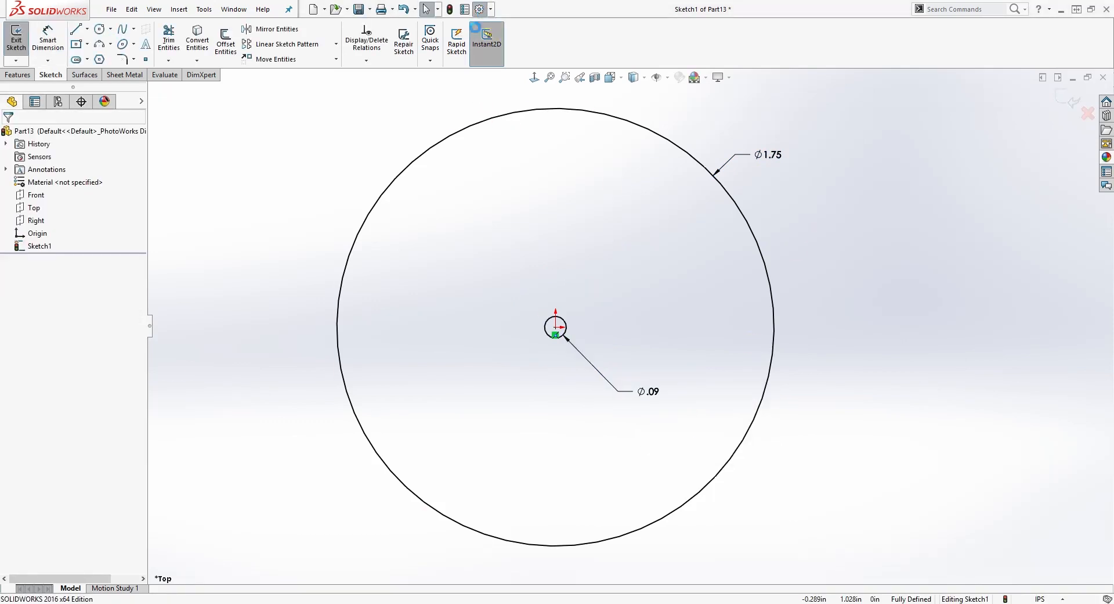
- Set the document's length unit precision to three decimals (.123)
click(479, 9)
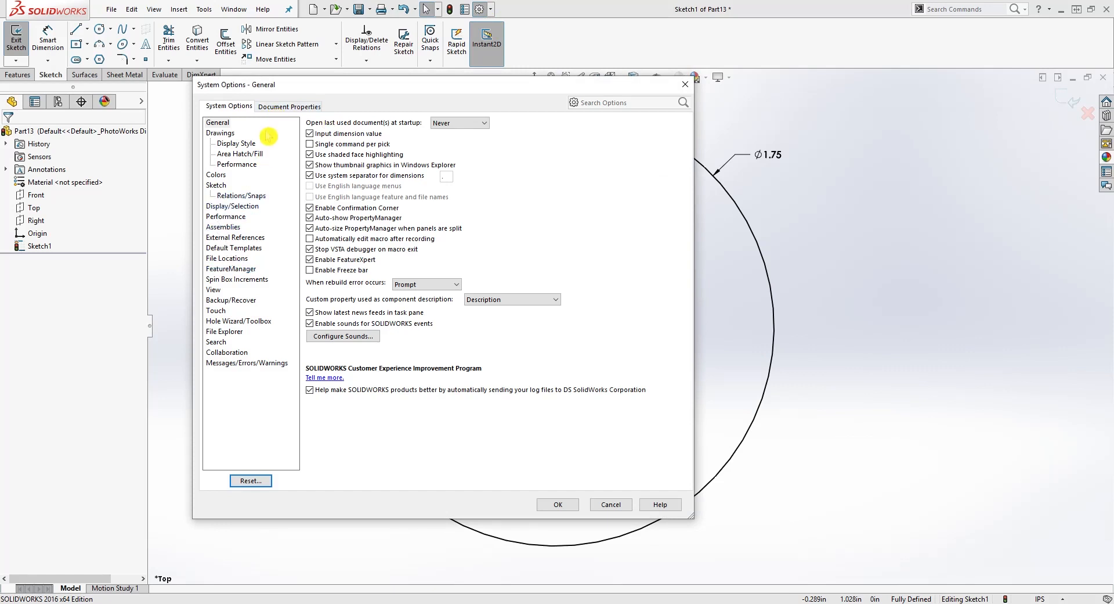
click(289, 106)
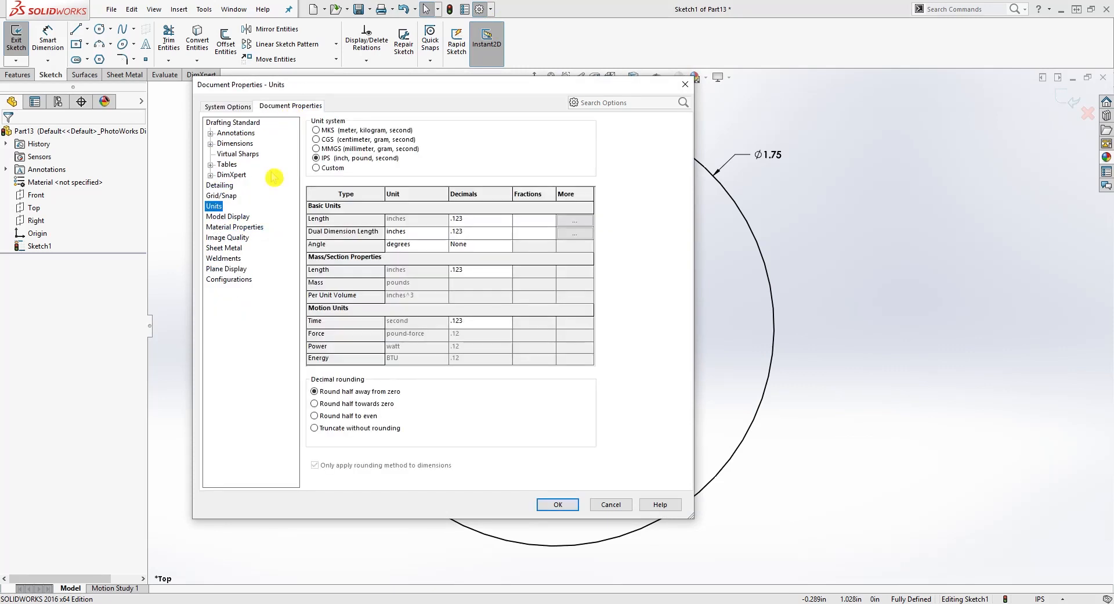
click(507, 231)
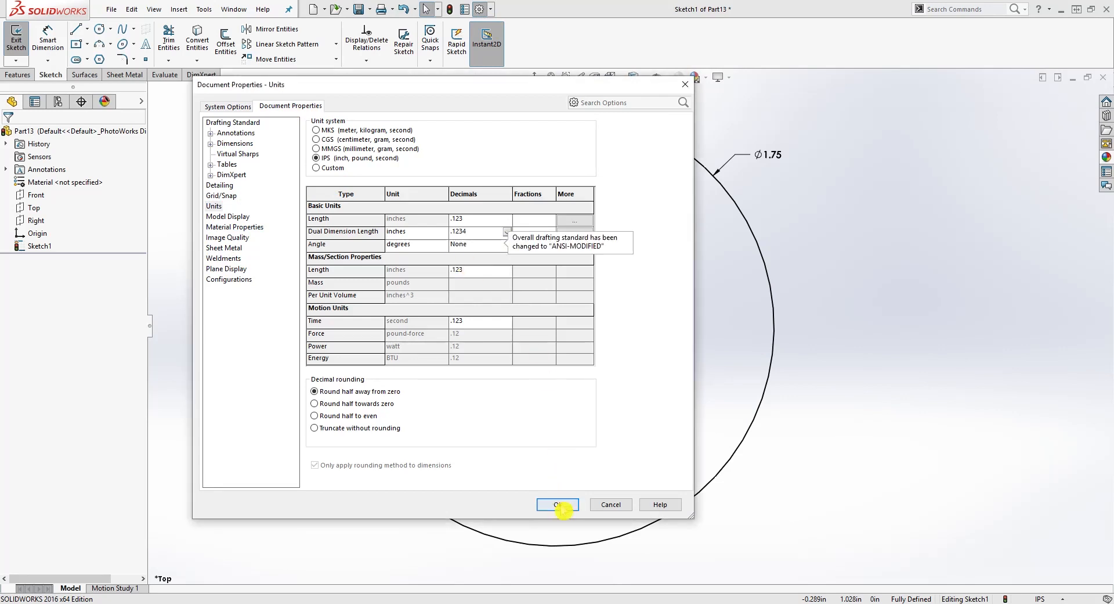
click(558, 504)
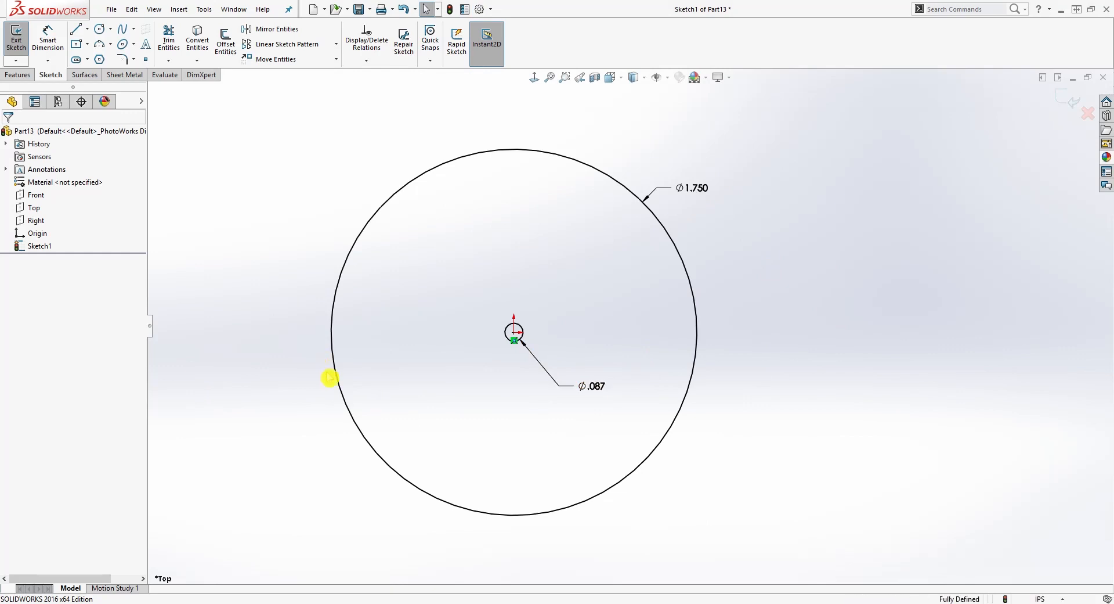
click(18, 90)
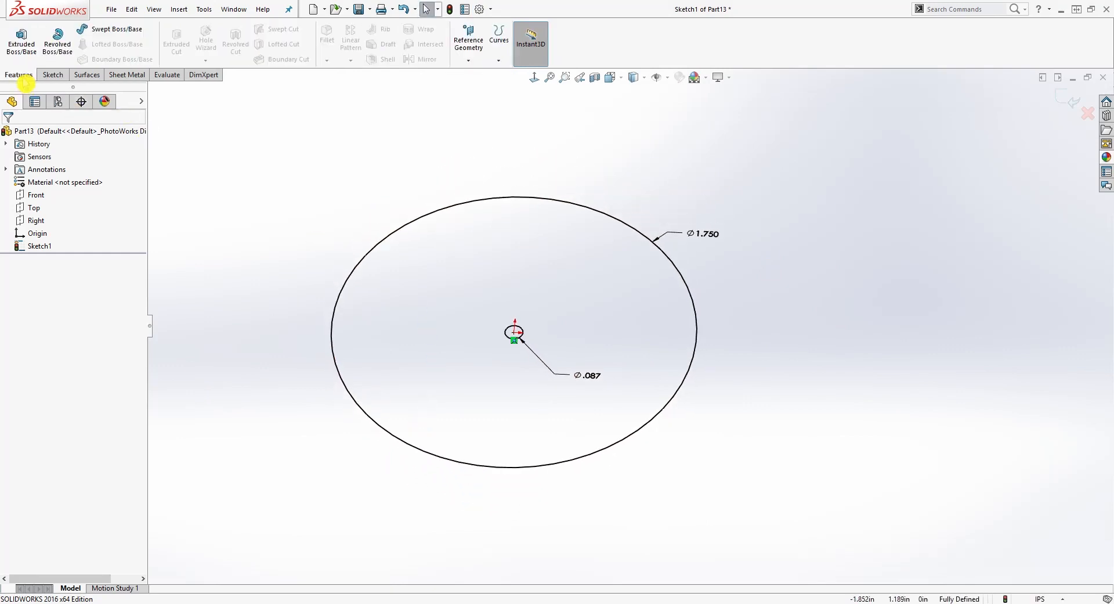
- Extrude the sketch 0.025in into a thin disc, then switch to the Part11 coil spring
click(19, 44)
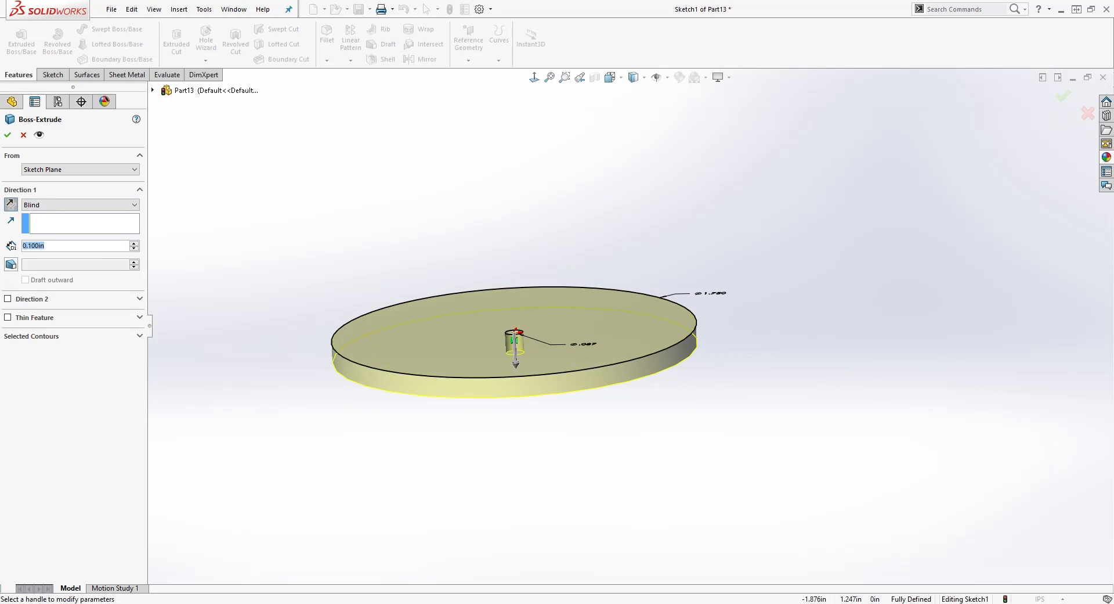
text(.025)
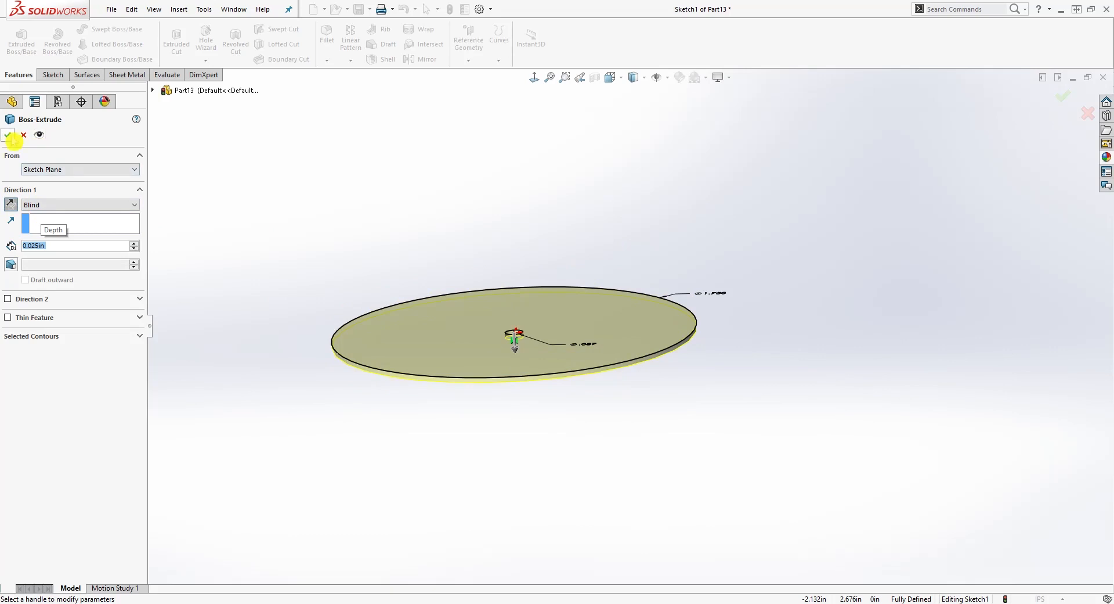
click(11, 135)
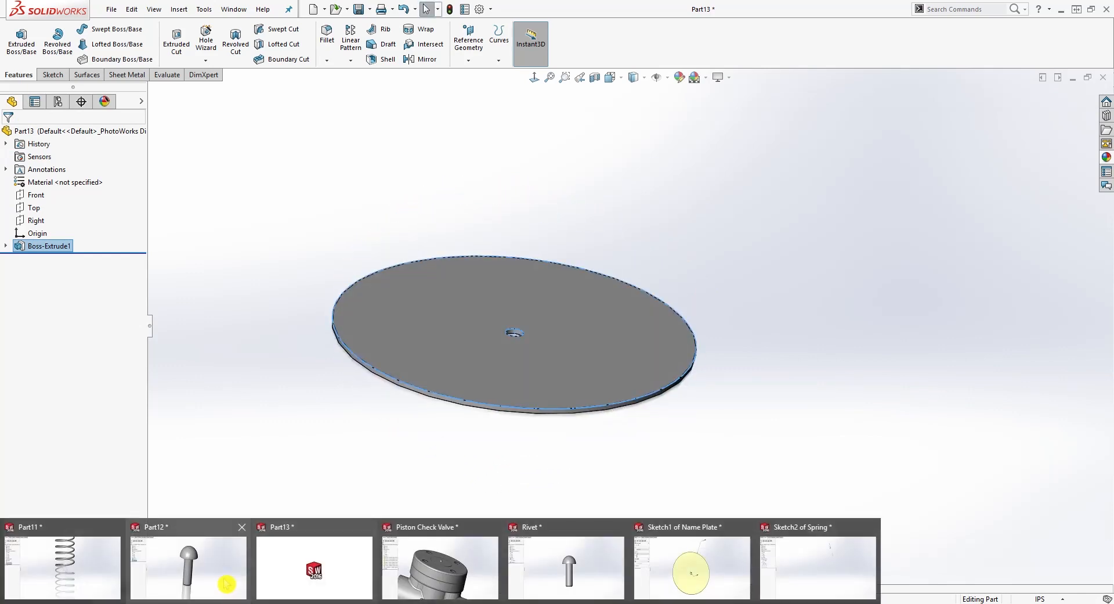
click(29, 527)
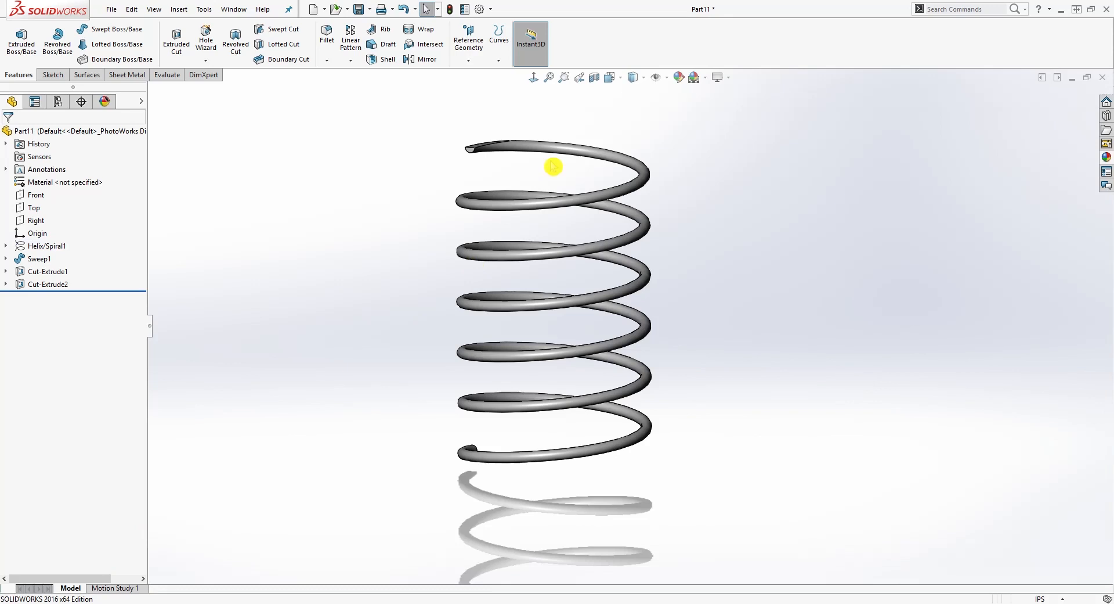